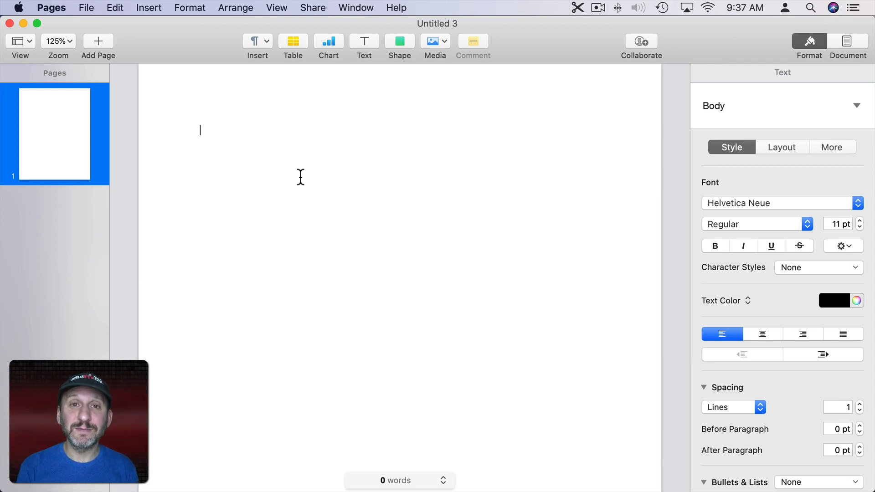
# Type 'Chapter 1', try a larger size and bold, then undo back to plain text
pyautogui.write('Chapter 1')
pyautogui.write('The Beginning')
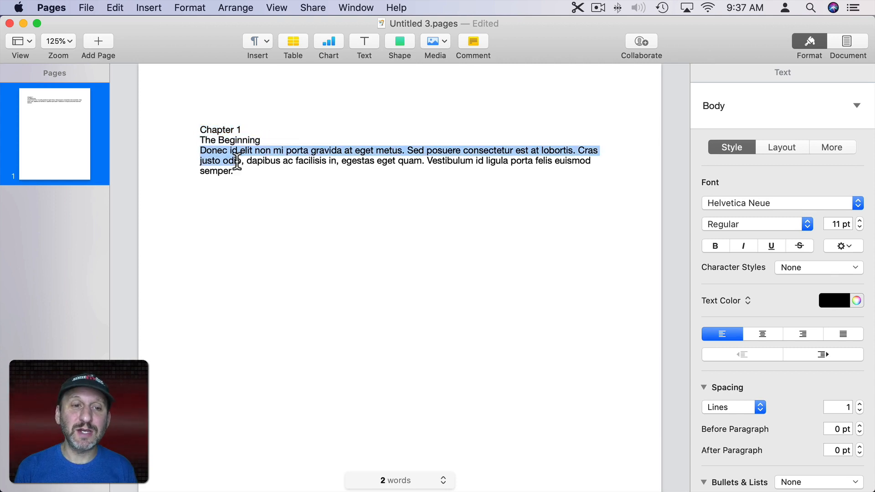
pyautogui.click(211, 140)
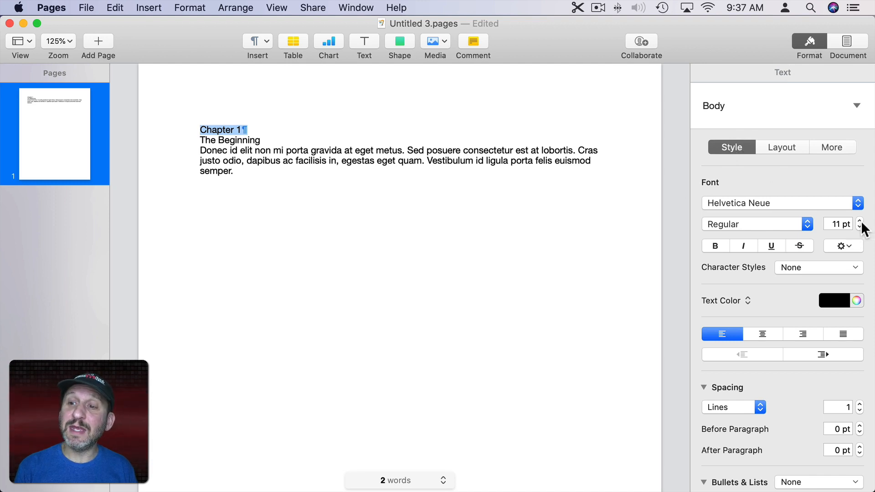
pyautogui.click(863, 220)
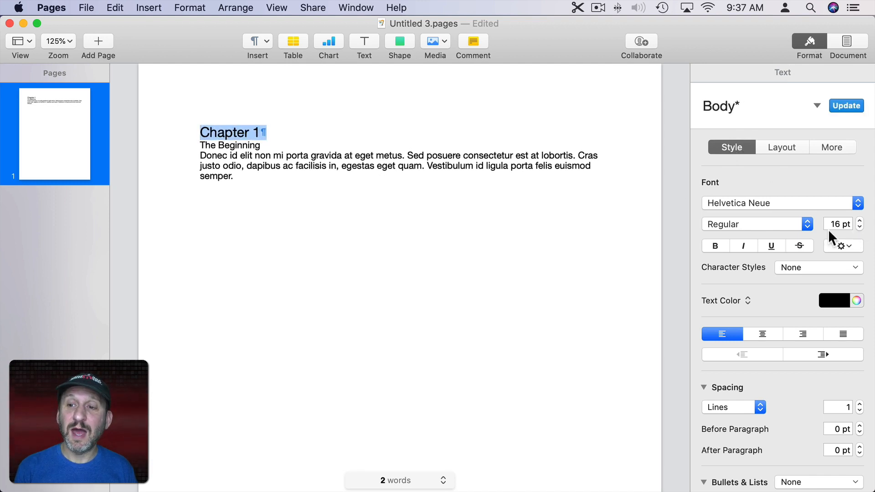
pyautogui.click(716, 246)
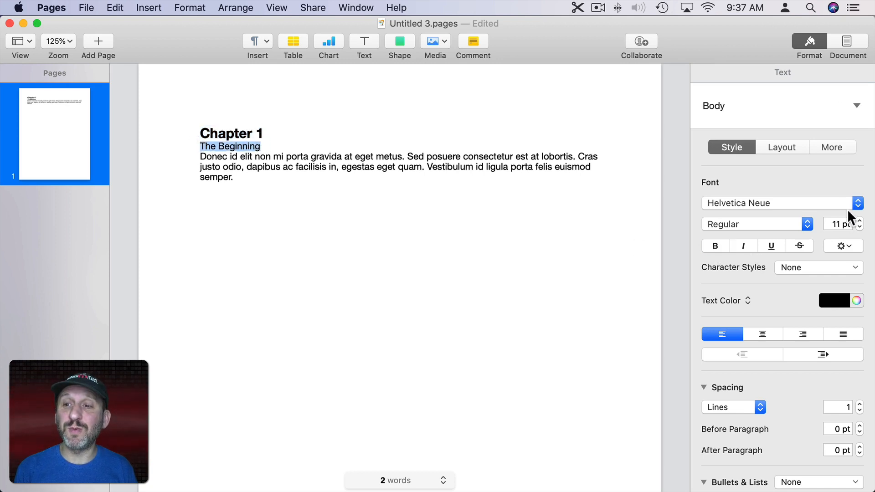
pyautogui.click(715, 246)
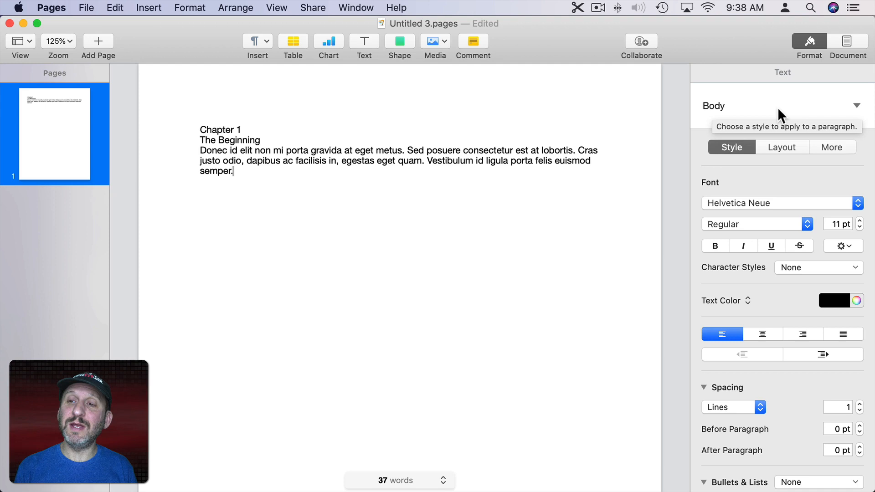
pyautogui.moveTo(201, 144)
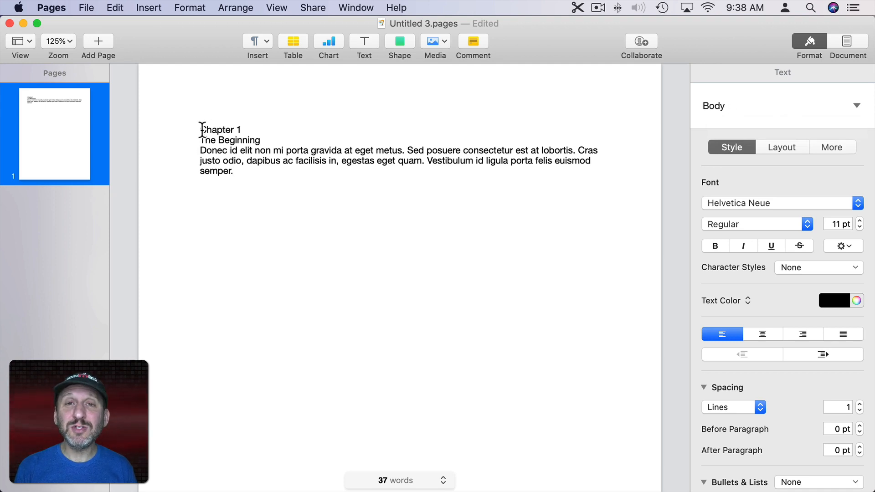
# Apply the Heading style to 'Chapter 1' and select 'The Beginning' for Heading 2
pyautogui.tripleClick(220, 130)
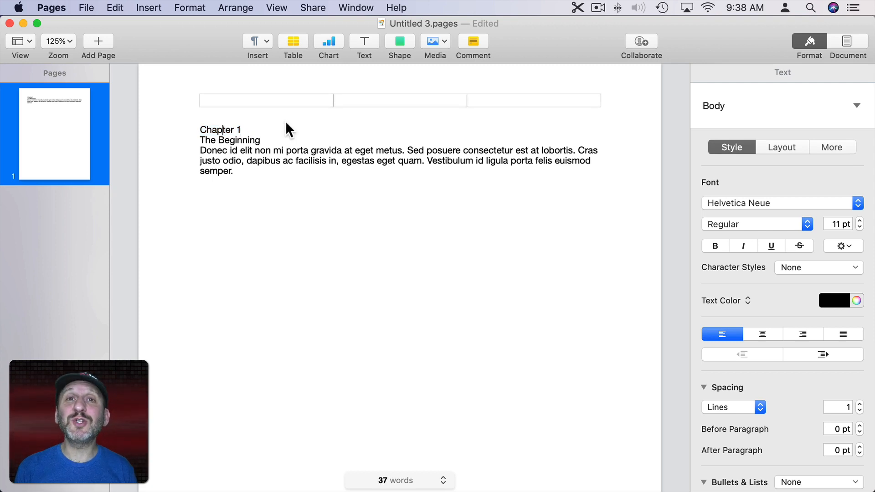
pyautogui.moveTo(617, 124)
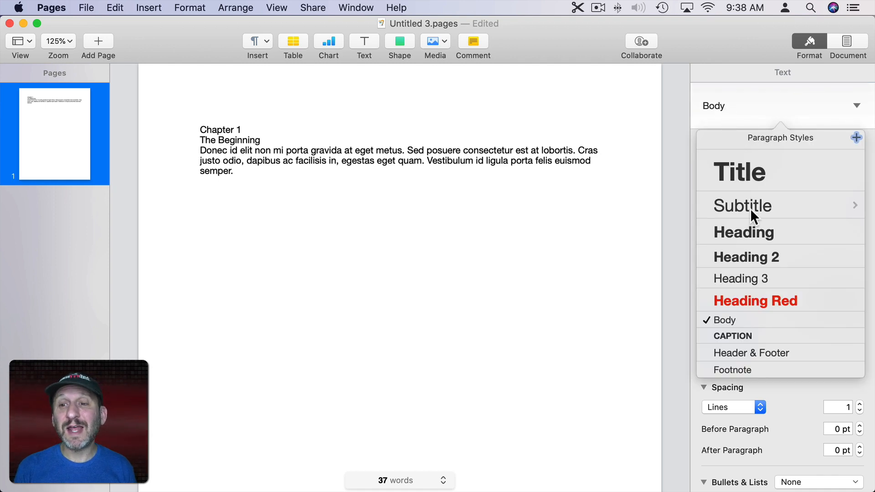
pyautogui.moveTo(730, 241)
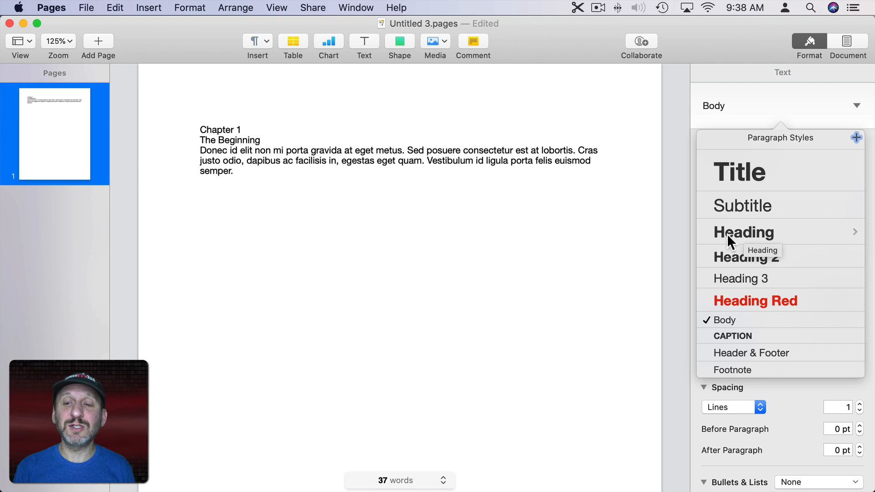
pyautogui.click(743, 232)
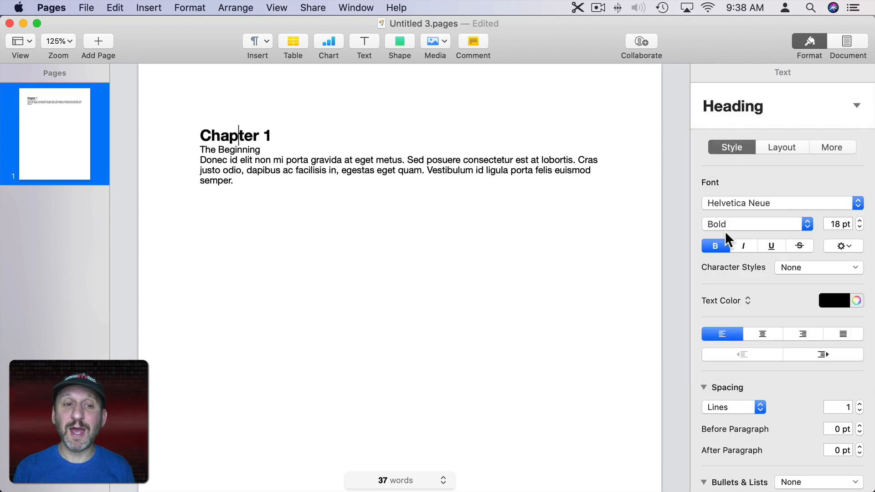
pyautogui.click(240, 155)
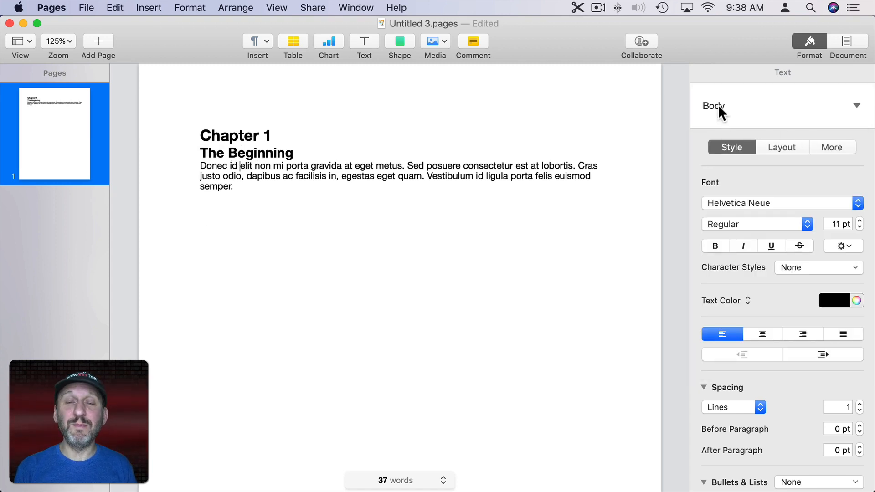
pyautogui.moveTo(733, 116)
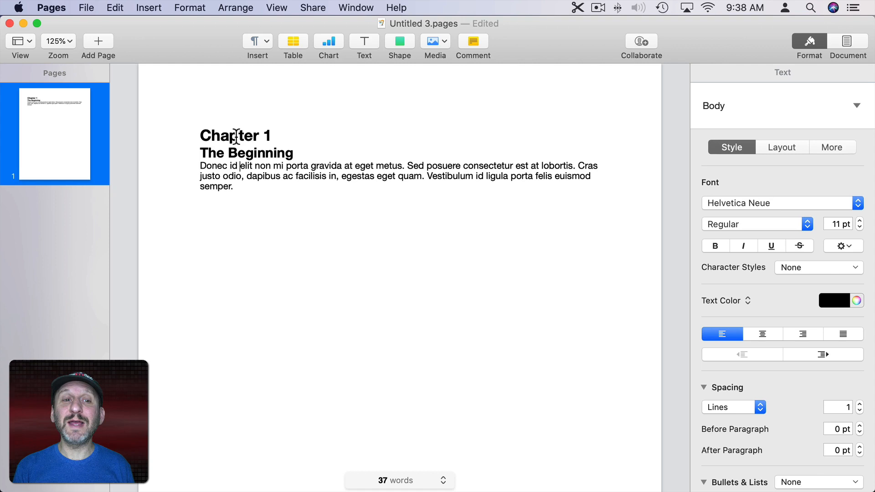
pyautogui.moveTo(315, 166)
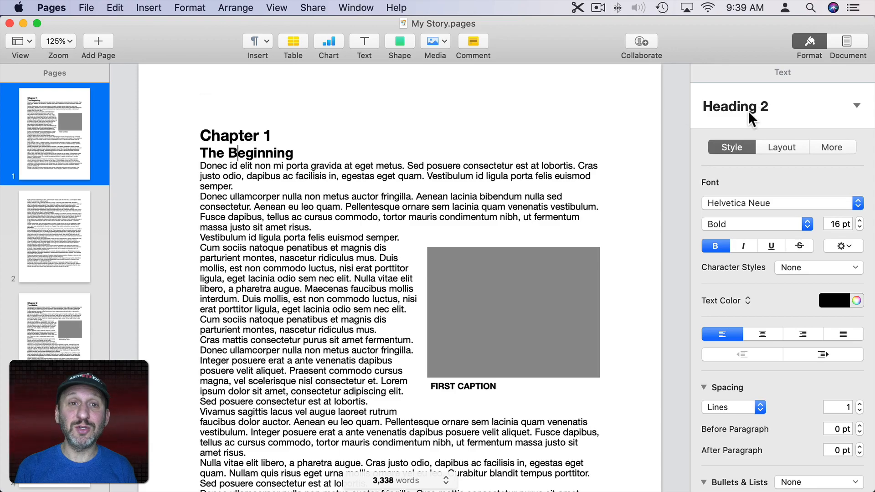
# Open My Story.pages and scroll through its pages down to Chapter 2
pyautogui.scroll(-3)
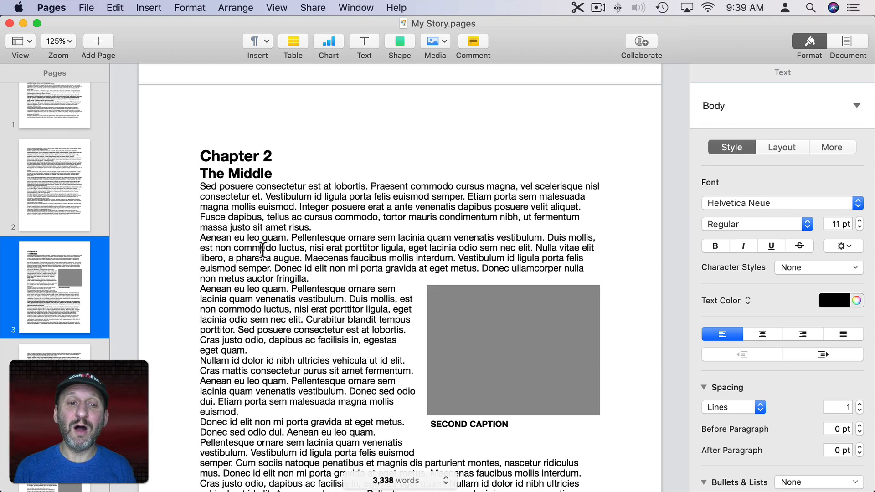
pyautogui.scroll(-3)
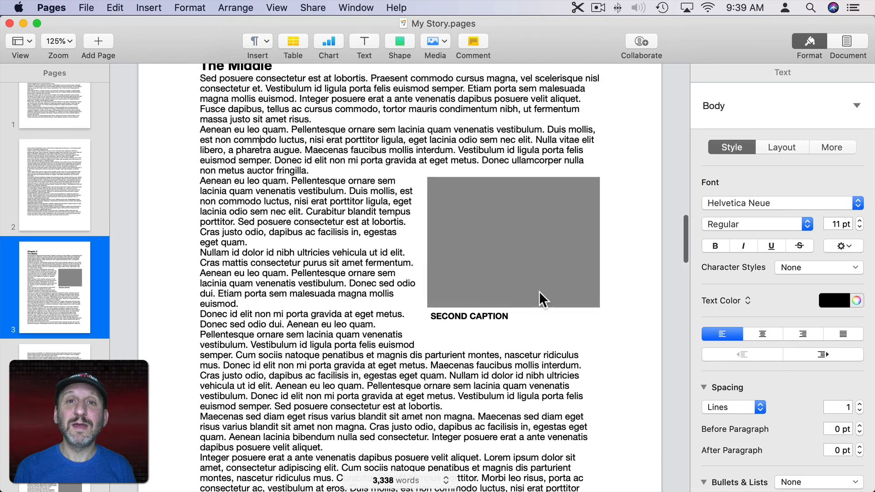
pyautogui.moveTo(444, 329)
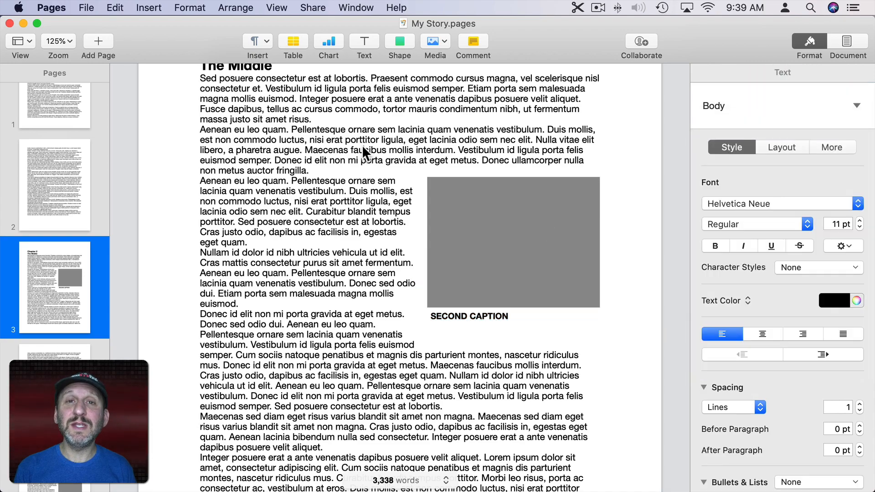
pyautogui.click(54, 125)
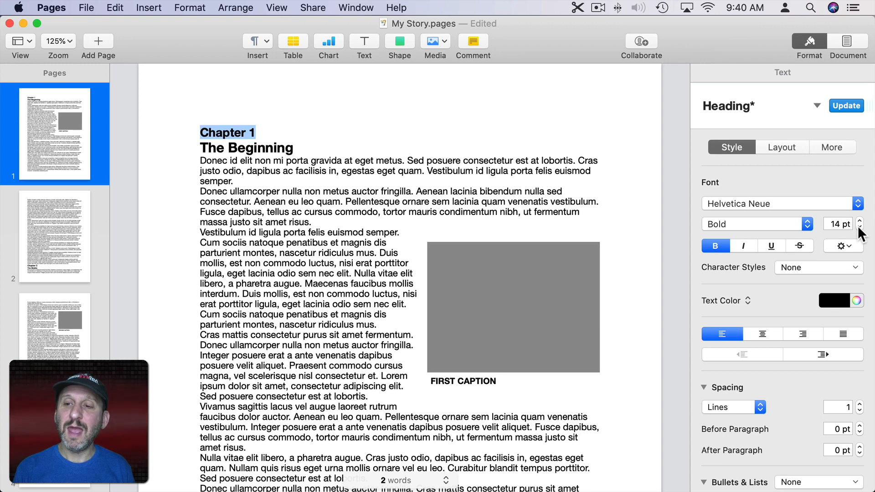
# Make the Chapter 1 heading 14 pt grey and update the Heading style to match
pyautogui.click(836, 300)
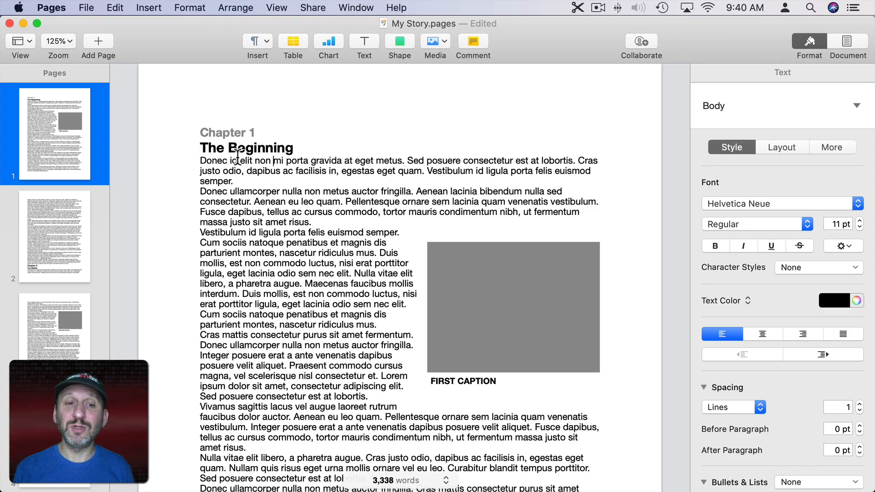
pyautogui.scroll(-3)
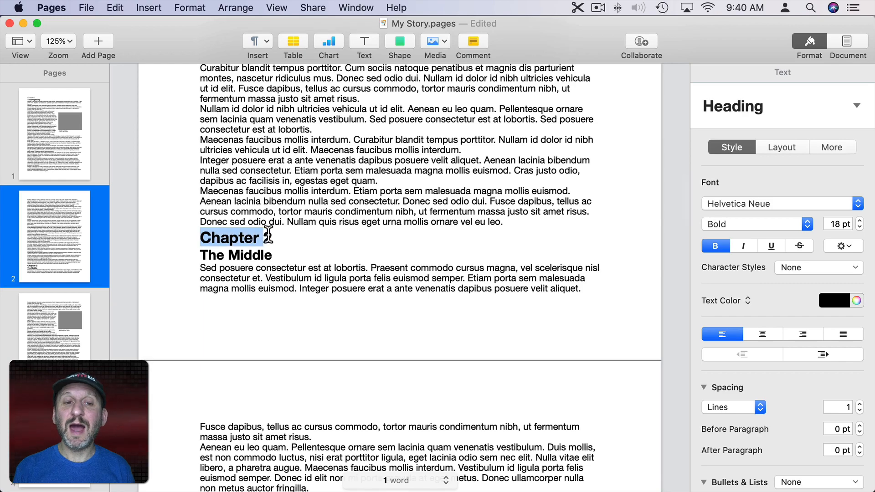
pyautogui.write('2')
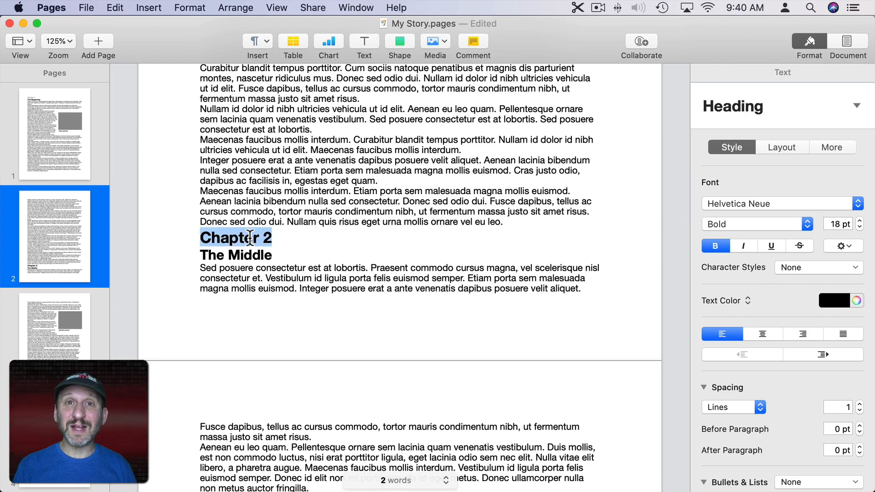
pyautogui.scroll(-3)
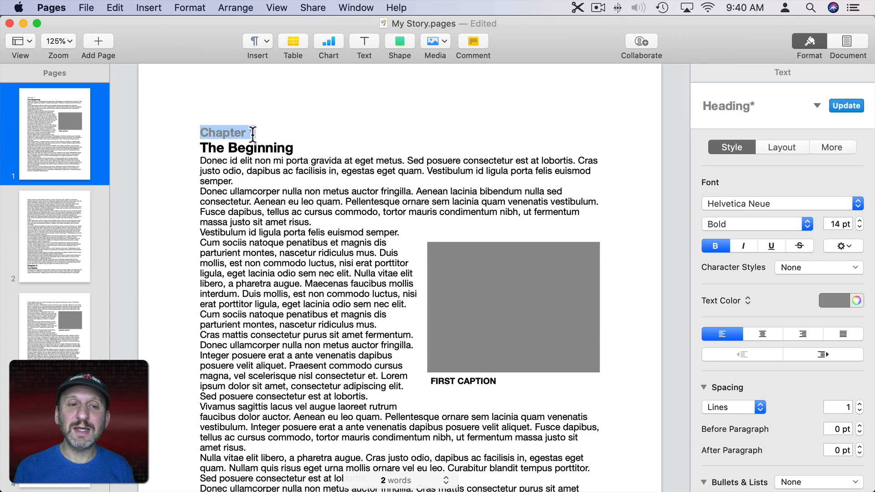
pyautogui.write('1')
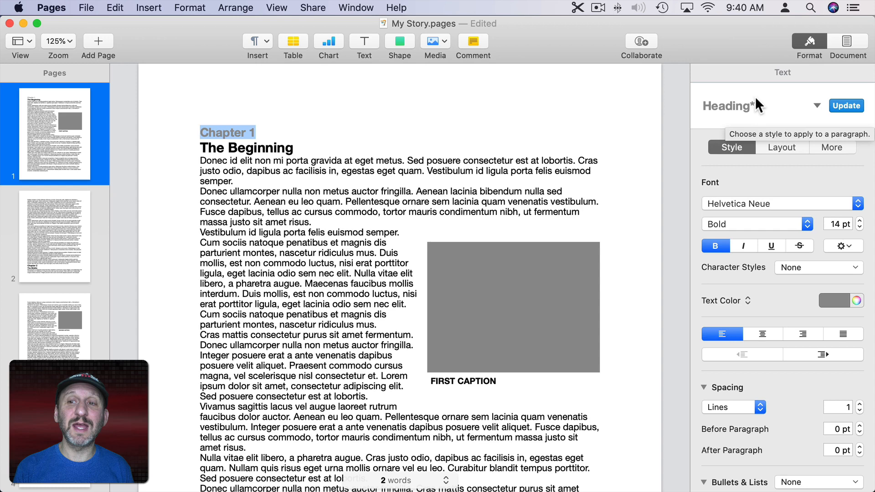
pyautogui.moveTo(851, 113)
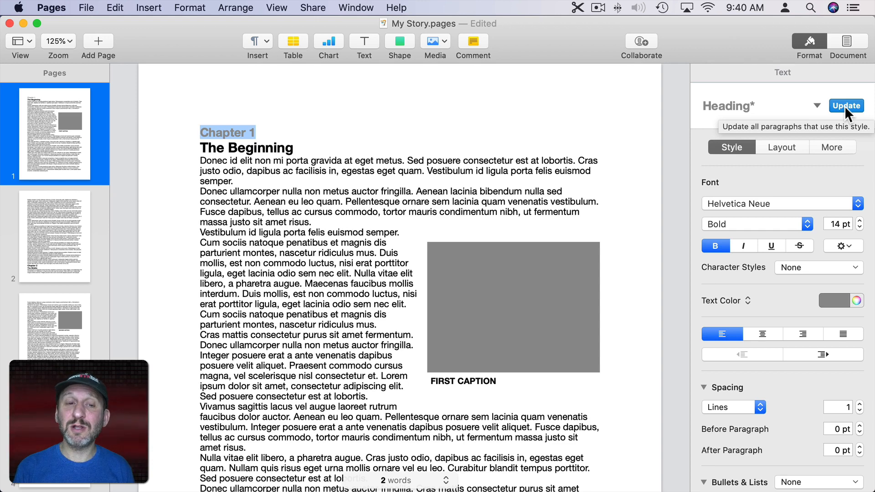
pyautogui.click(847, 106)
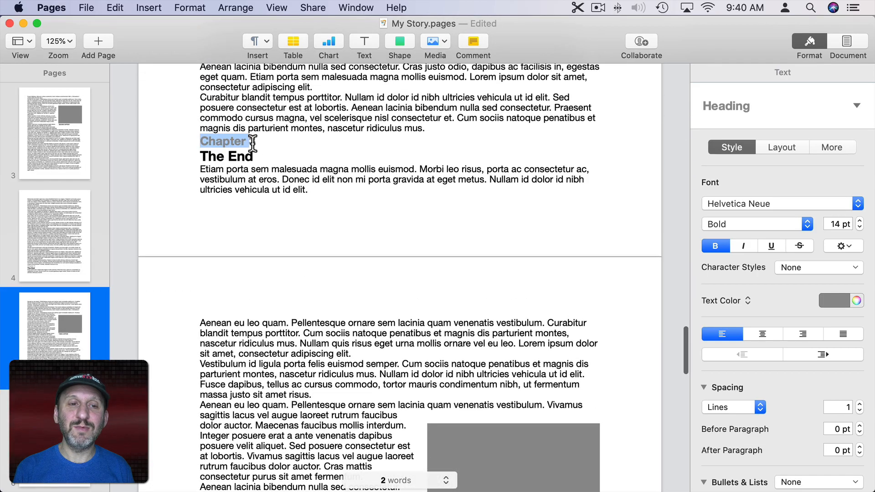
pyautogui.write('3')
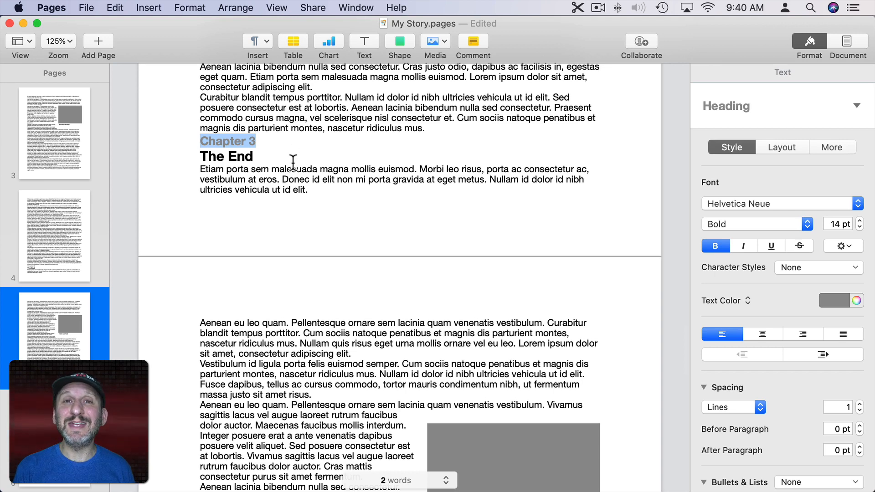
pyautogui.moveTo(260, 143)
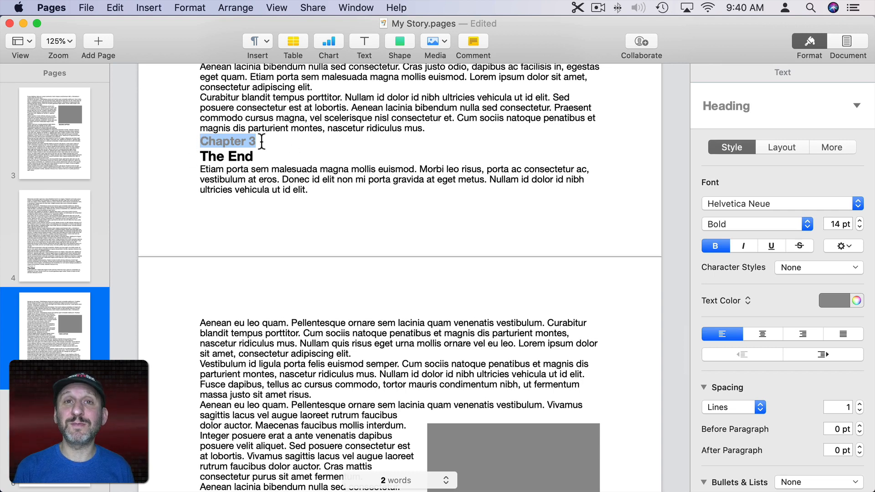
pyautogui.moveTo(807, 106)
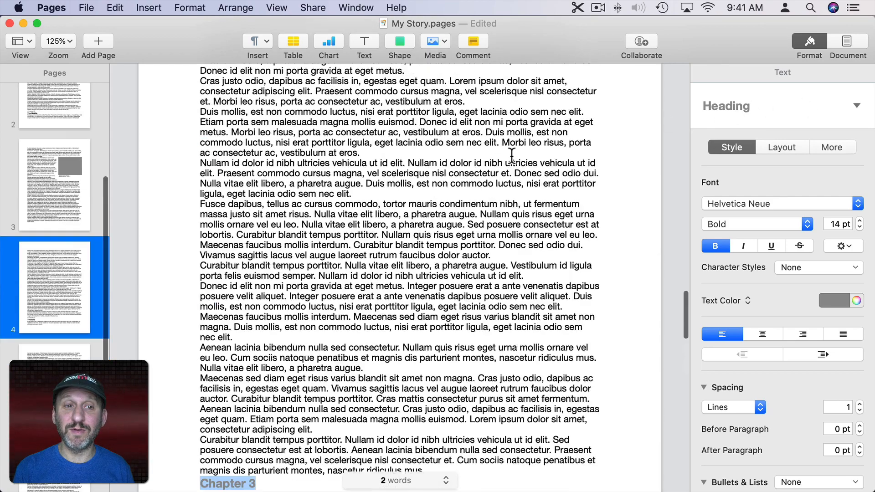
# Make the heading 18 pt blue and redefine Heading 2 from 'The Beginning'
pyautogui.click(55, 136)
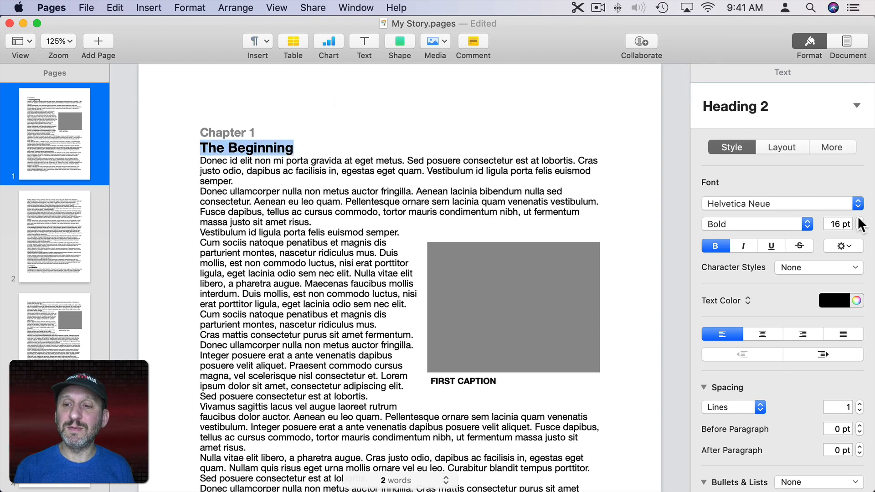
pyautogui.click(863, 221)
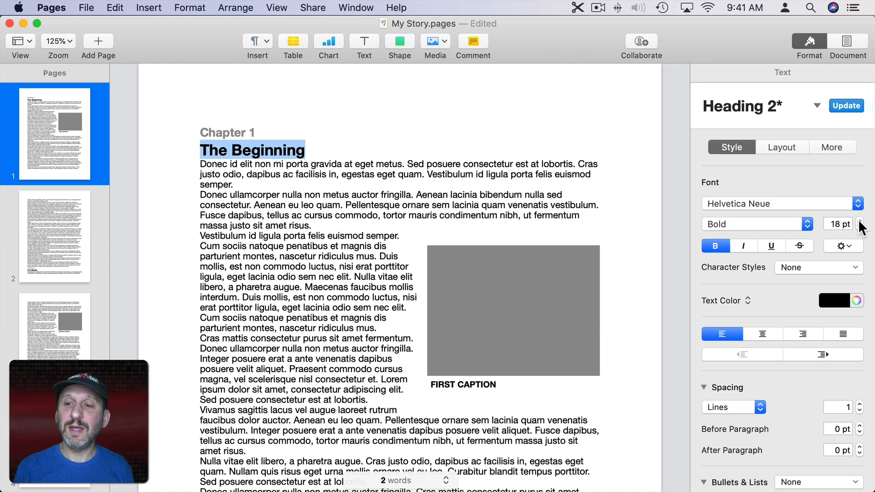
pyautogui.click(838, 301)
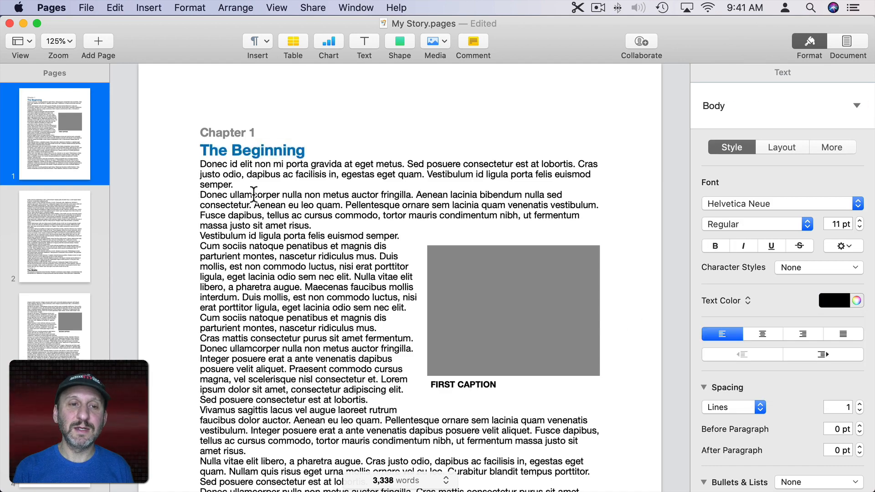
pyautogui.scroll(-3)
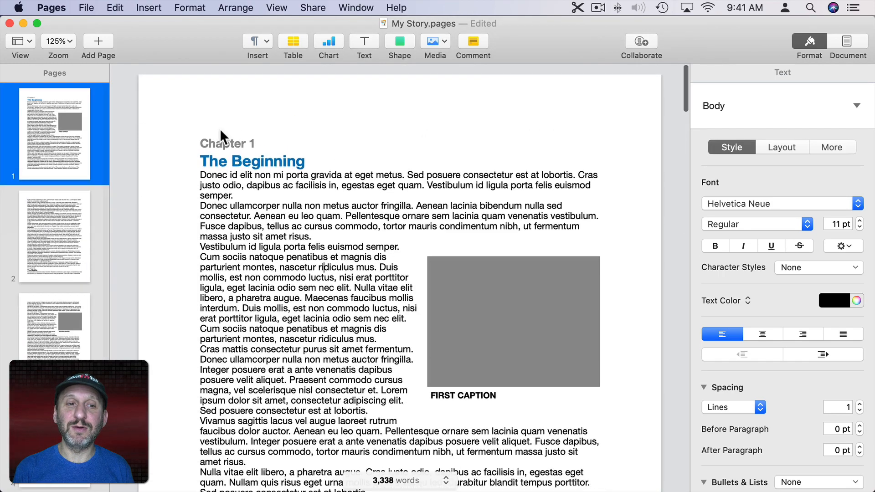
pyautogui.click(270, 151)
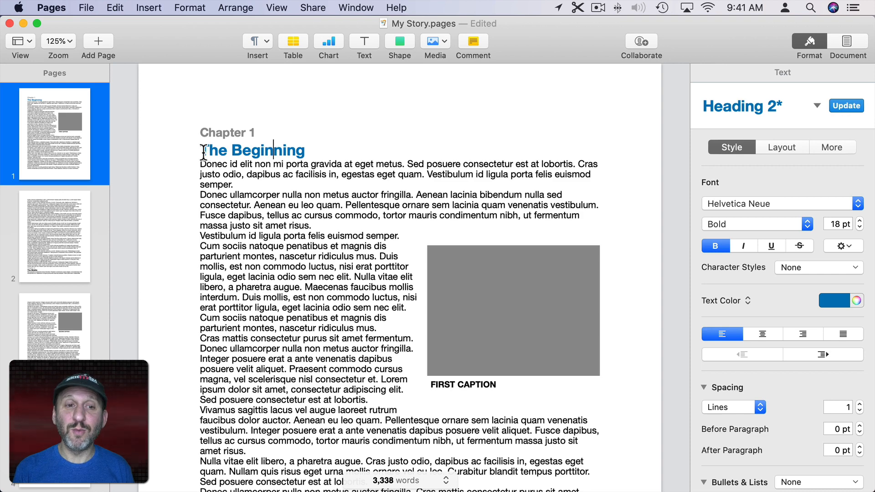
pyautogui.click(849, 106)
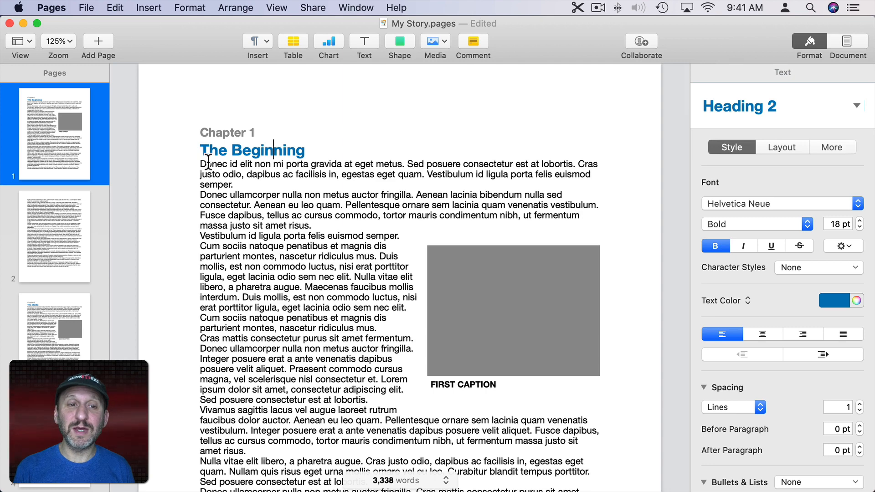
# Change the font of the first body paragraph under 'The Beginning'
pyautogui.moveTo(199, 164); pyautogui.dragTo(234, 184)
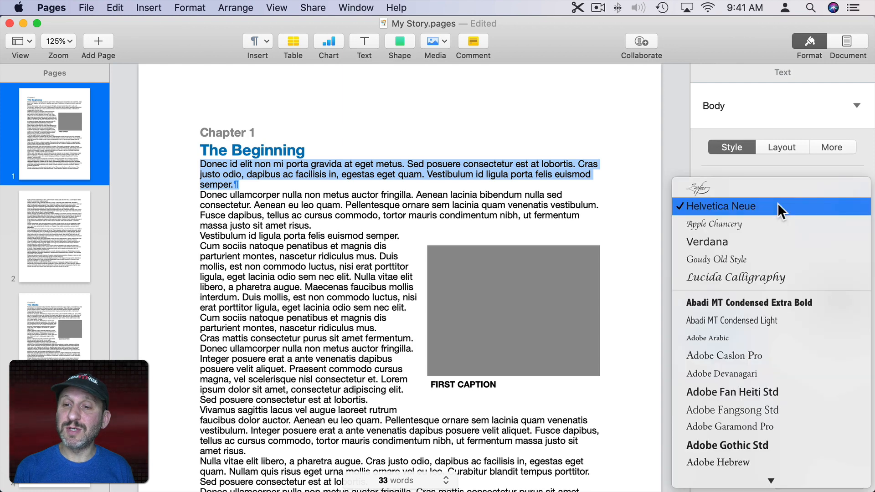
pyautogui.click(720, 206)
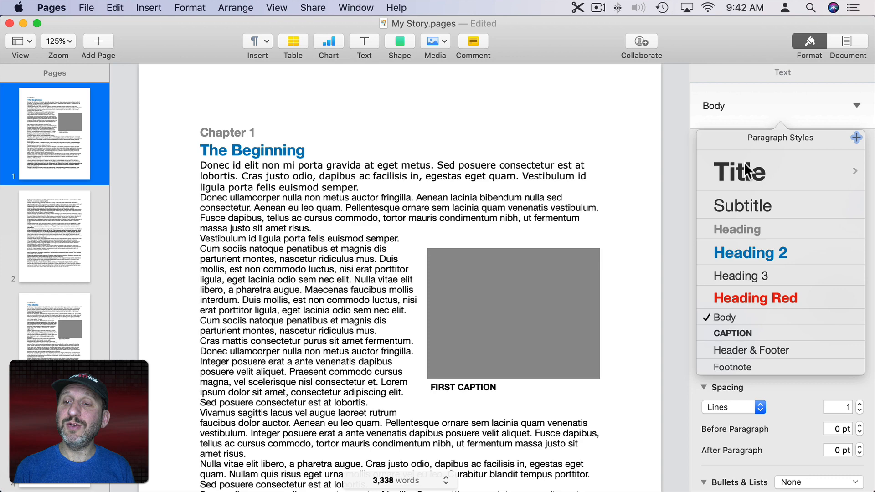
pyautogui.moveTo(740, 154)
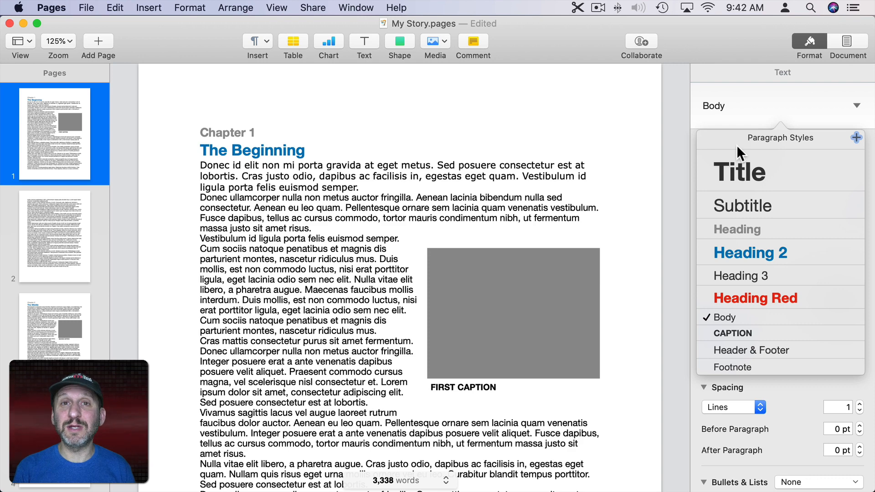
pyautogui.moveTo(752, 199)
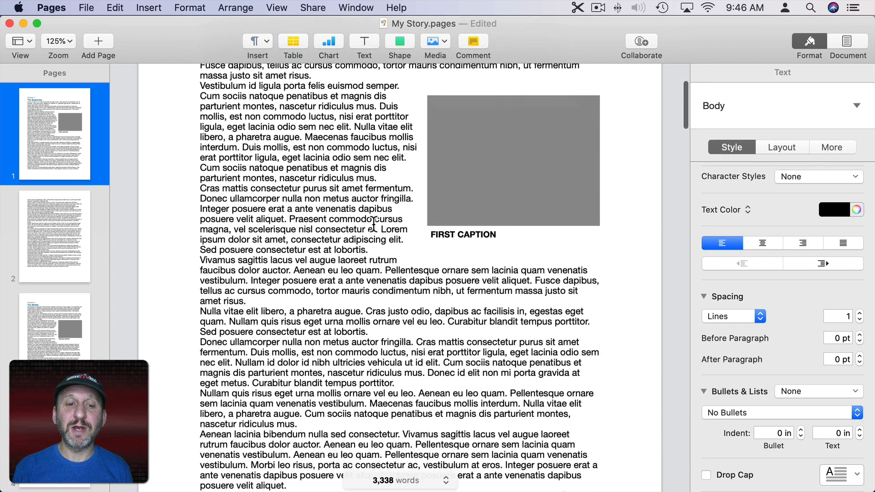
# Add the paragraph 'Nullam id dolor id nibh ultricies vehicula ut id elit.' after 'tempus porttitor'
pyautogui.scroll(-3)
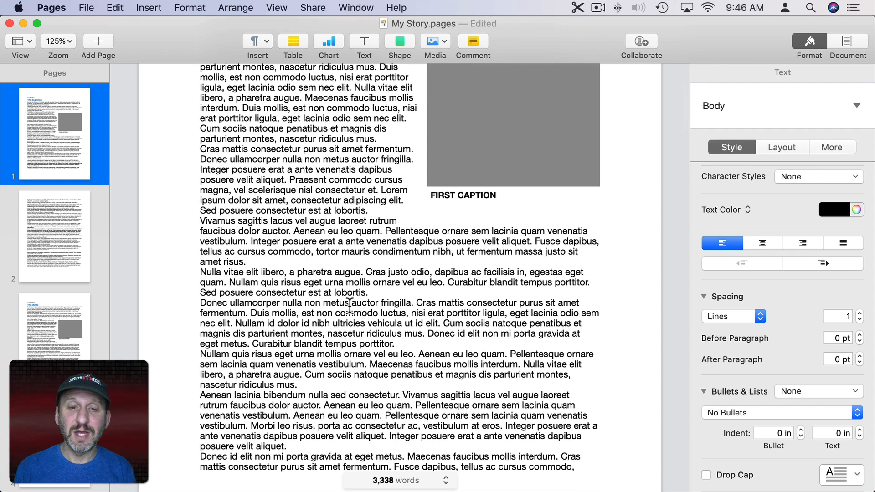
pyautogui.scroll(-3)
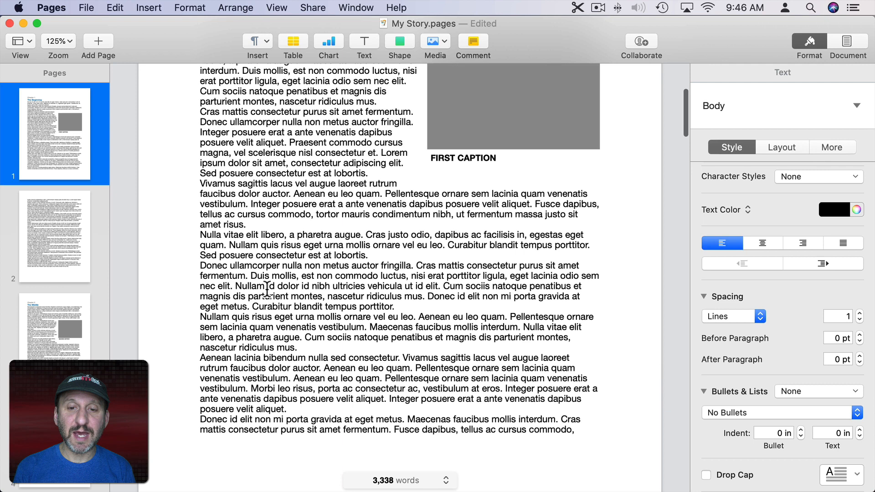
pyautogui.moveTo(236, 286); pyautogui.dragTo(426, 285)
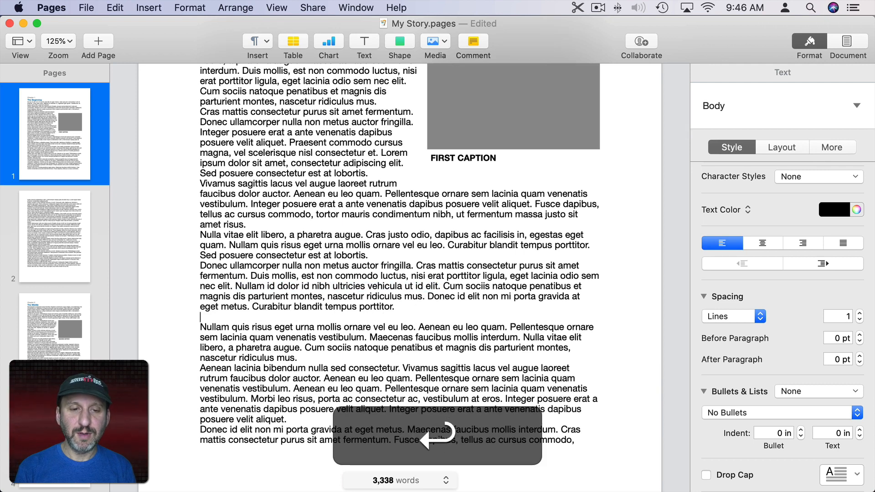
pyautogui.write('Nullam id dolor id nibh ultricies vehicula ut id elit.')
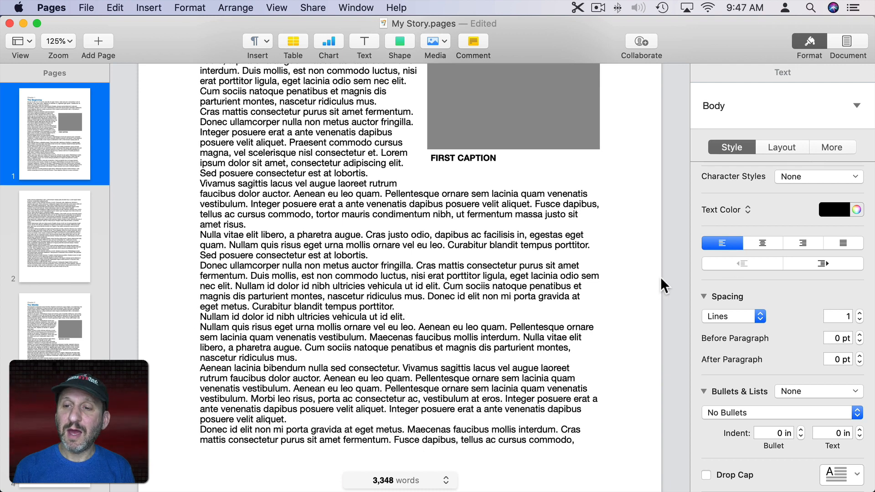
# Make the new line centred, blue and italic, with 6 pt space before and after
pyautogui.click(763, 243)
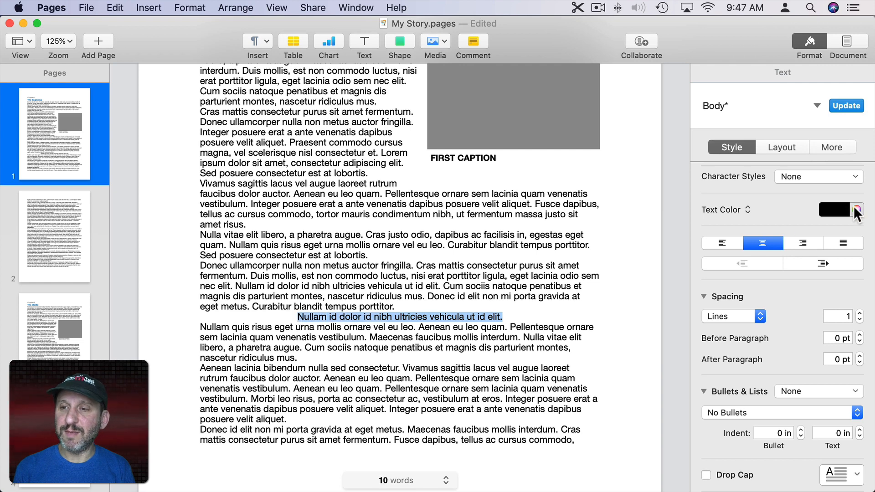
pyautogui.click(856, 210)
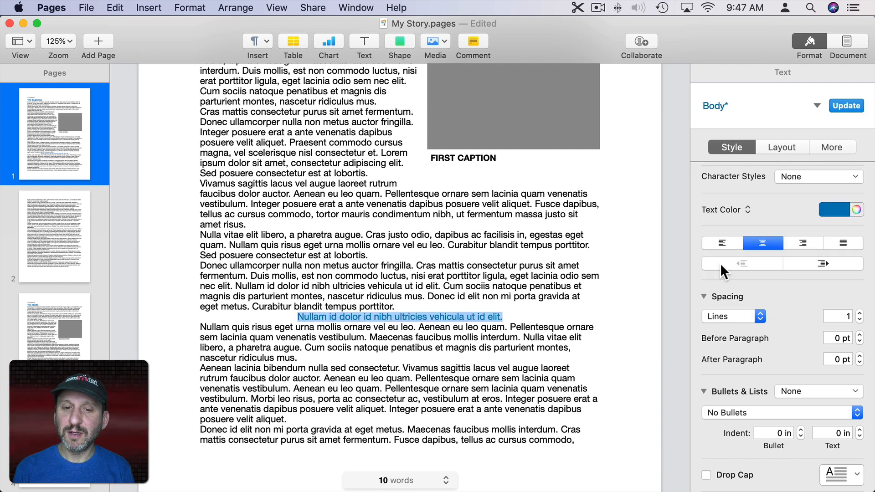
pyautogui.moveTo(846, 338)
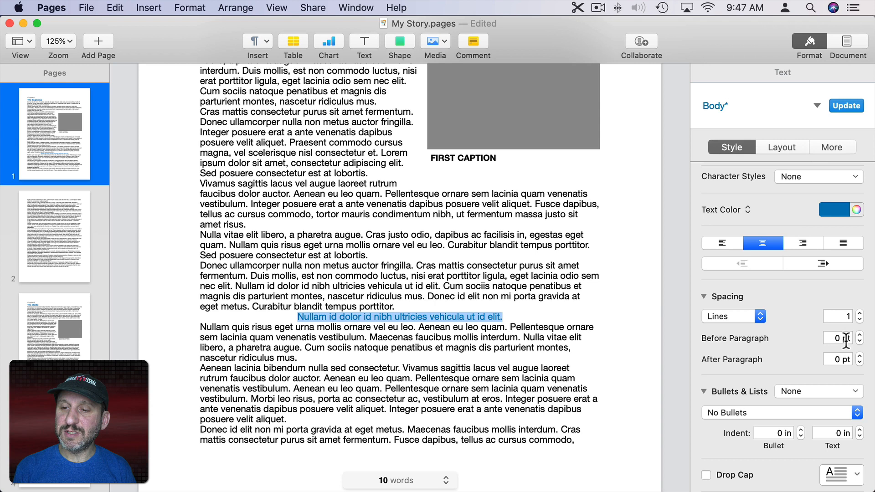
pyautogui.click(862, 335)
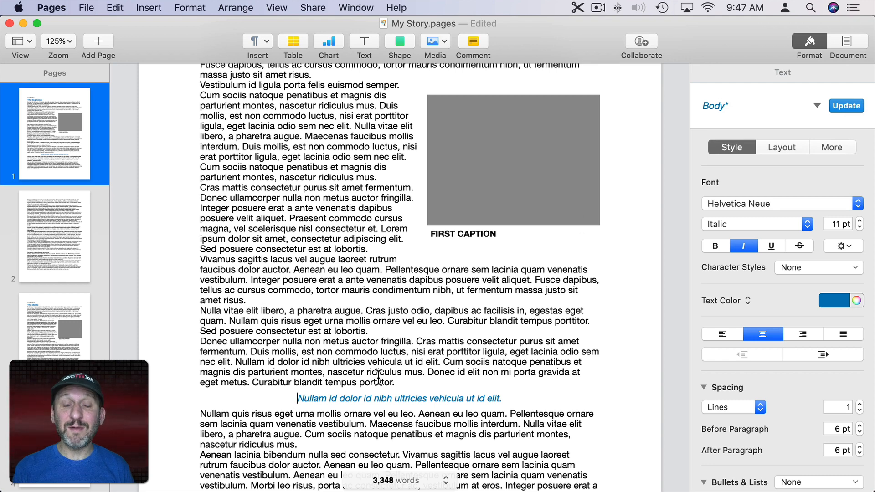
pyautogui.moveTo(417, 399)
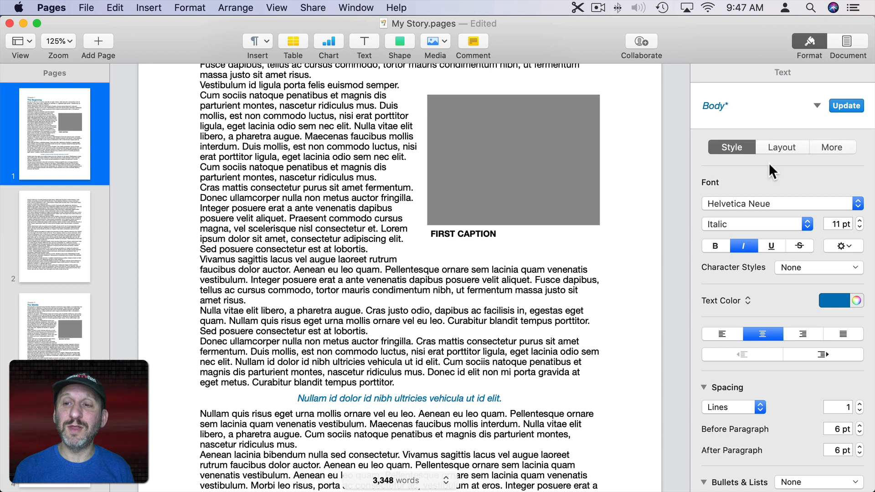
# Create a new paragraph style from the centred blue italic line and name it Quote
pyautogui.click(816, 106)
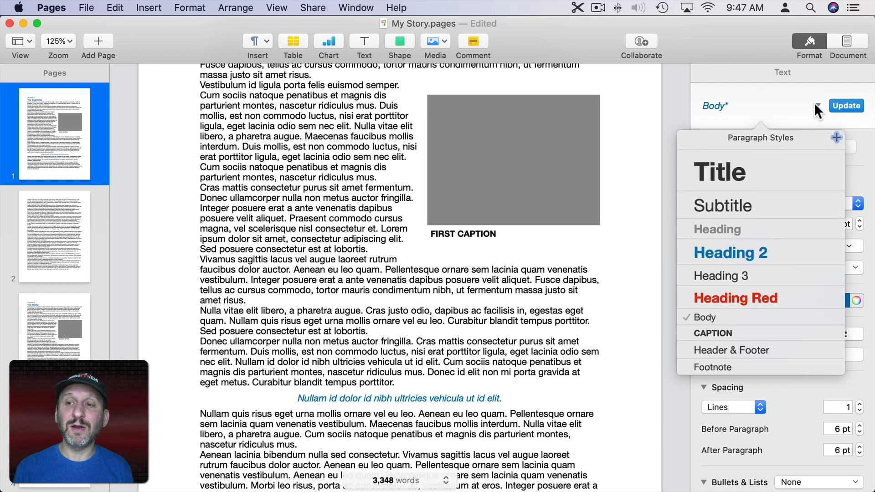
pyautogui.click(836, 137)
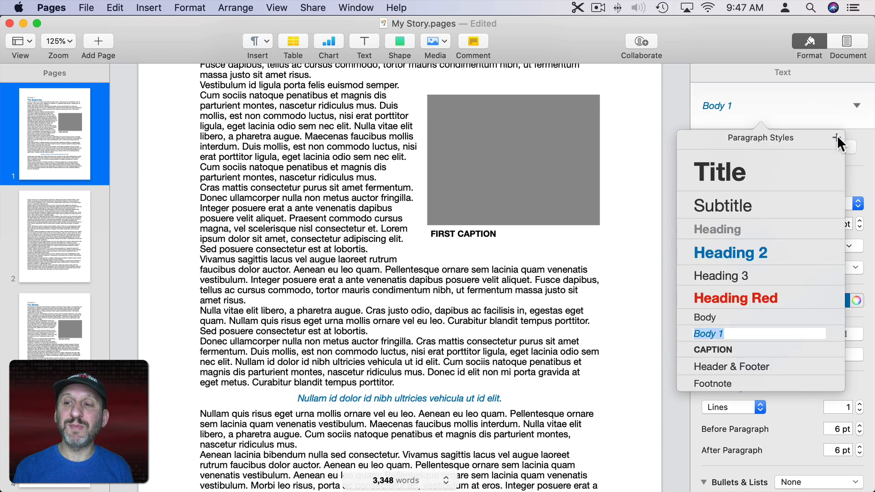
pyautogui.doubleClick(708, 334)
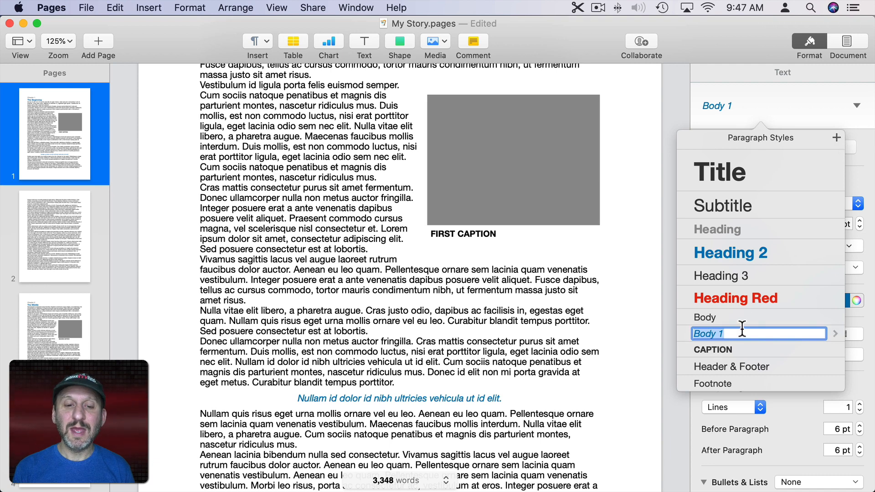
pyautogui.write('Quote')
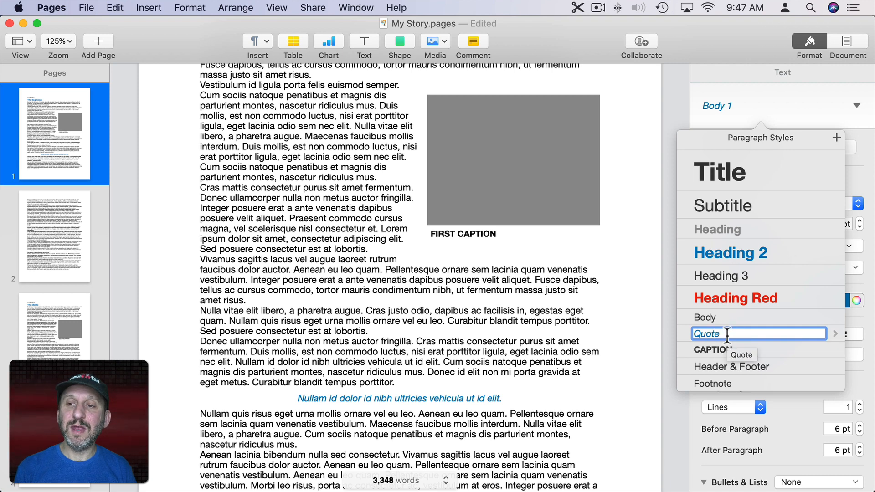
pyautogui.click(707, 334)
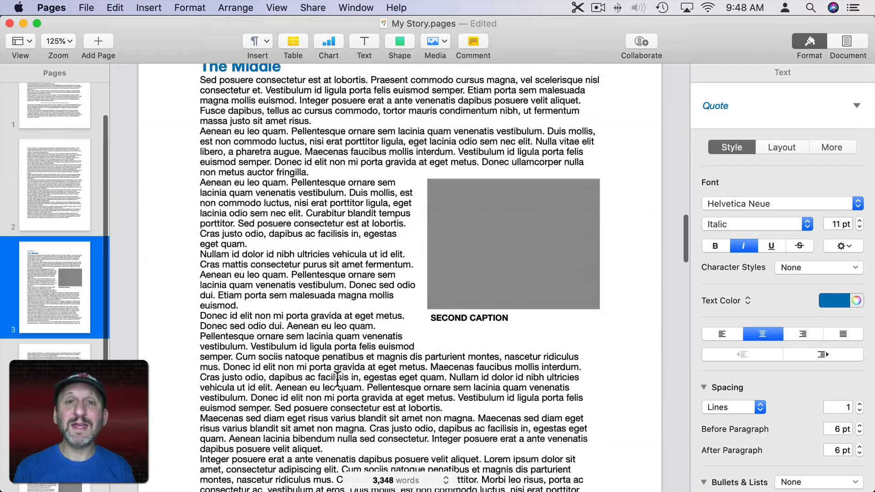
# Apply Quote to 'Donec id elit non mi porta gravida at eget metus.' and update Quote to bold
pyautogui.scroll(-3)
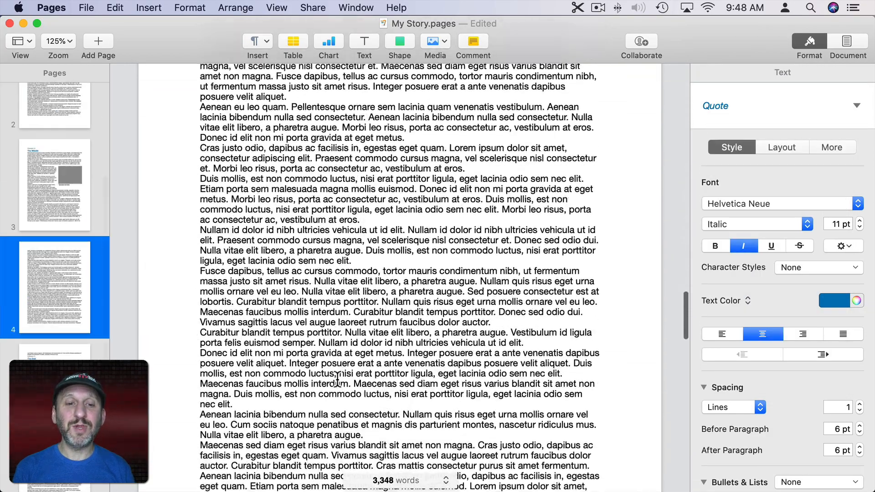
pyautogui.scroll(-3)
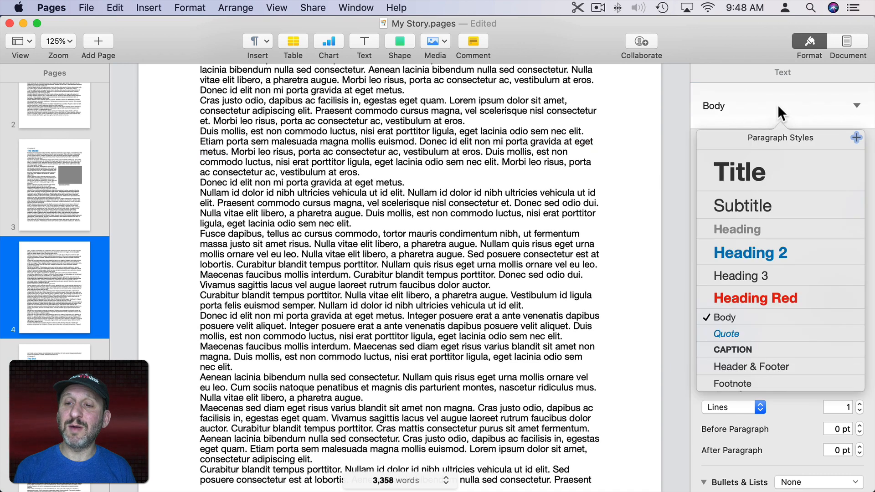
pyautogui.click(726, 334)
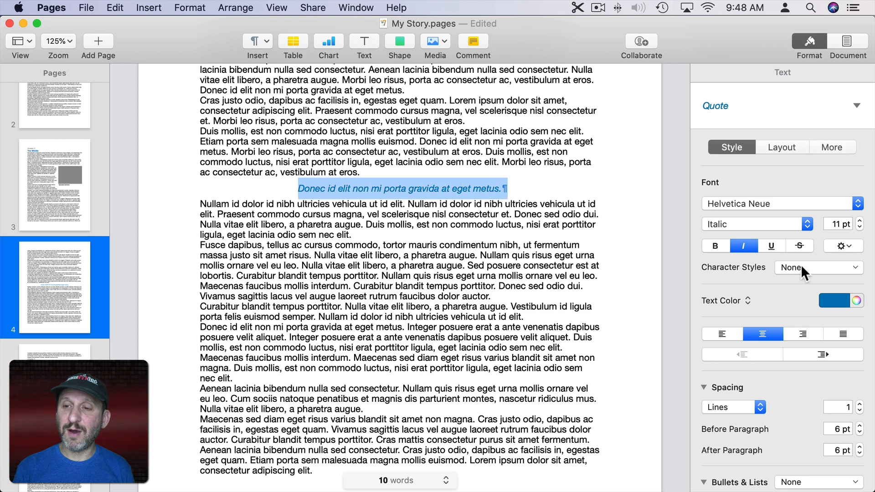
pyautogui.click(716, 246)
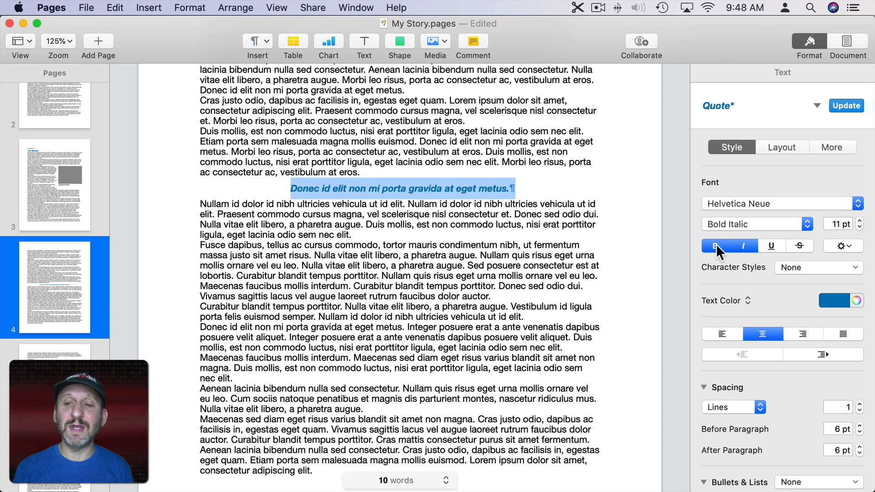
pyautogui.click(848, 106)
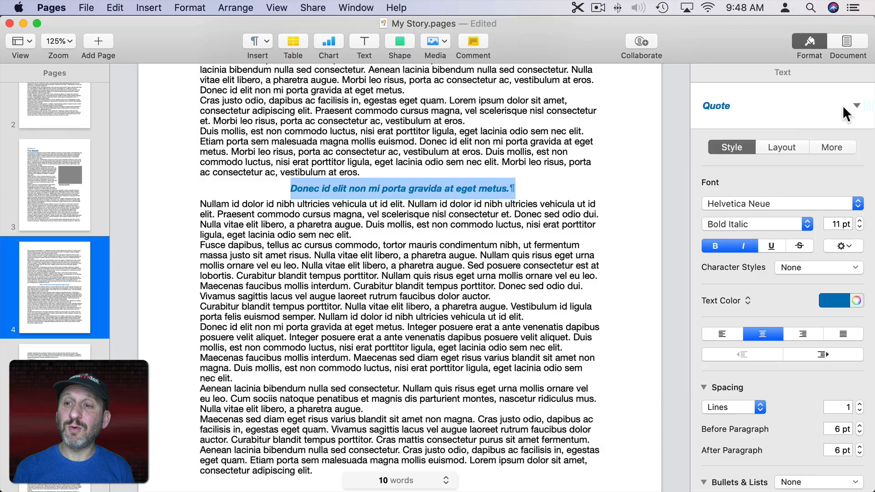
pyautogui.scroll(-3)
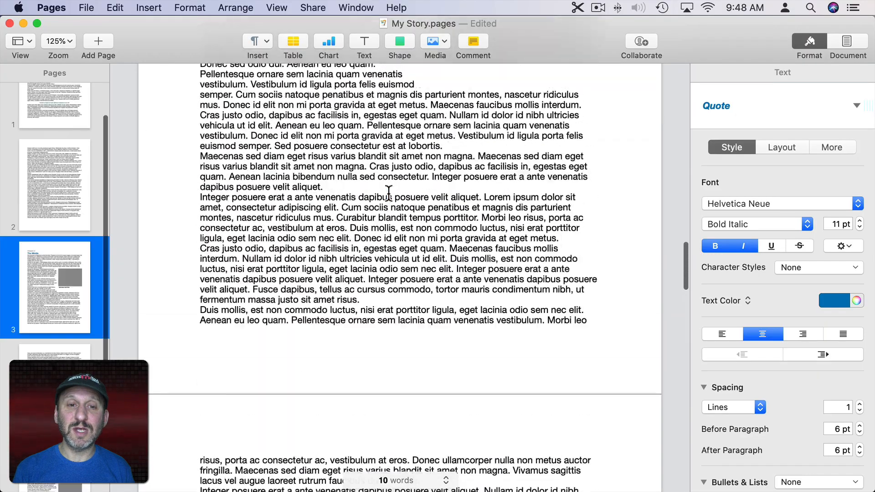
# Scroll to the top of page 1, showing the Chapter 1 'The Beginning' headings
pyautogui.scroll(-3)
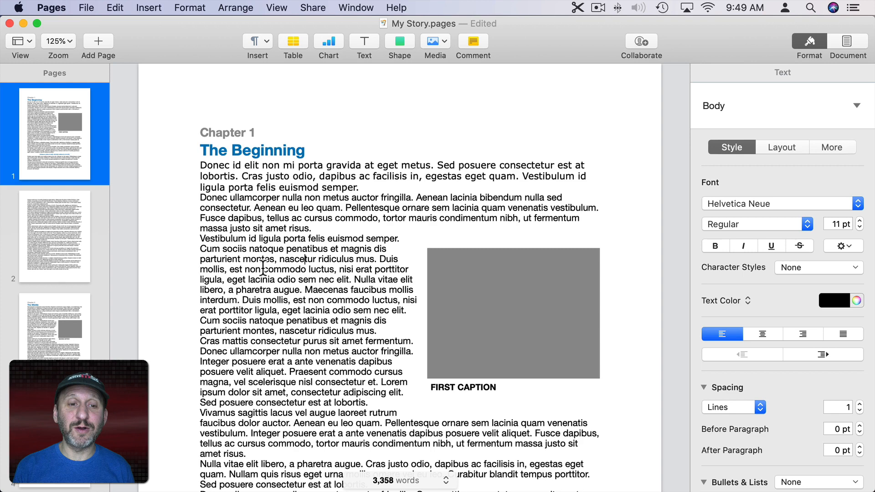
# Make the word 'nascetur' red using the Text Color swatches
pyautogui.doubleClick(298, 259)
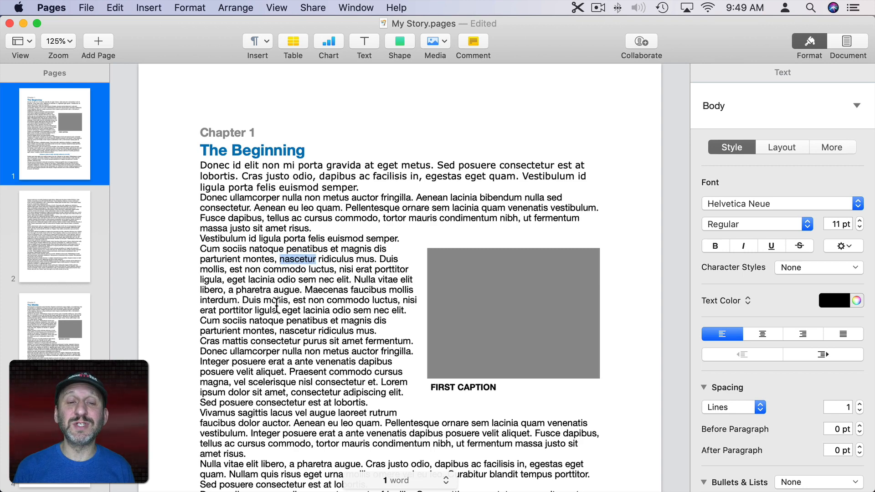
pyautogui.moveTo(510, 262)
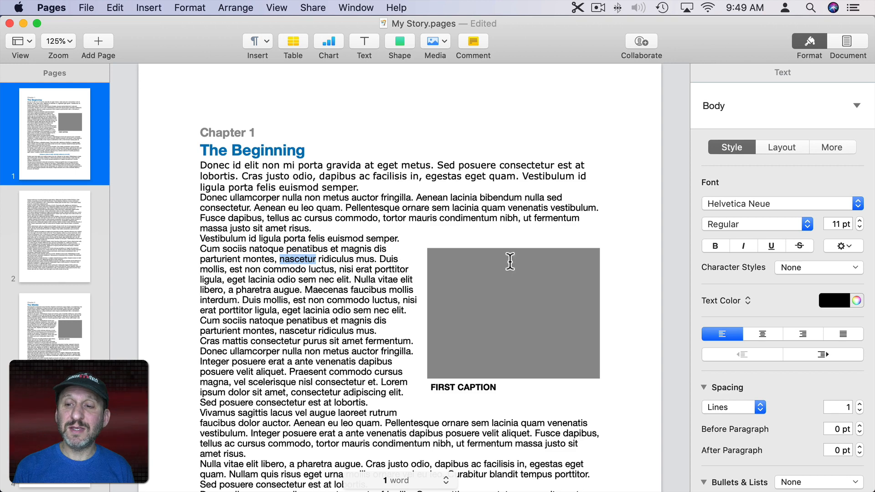
pyautogui.click(831, 301)
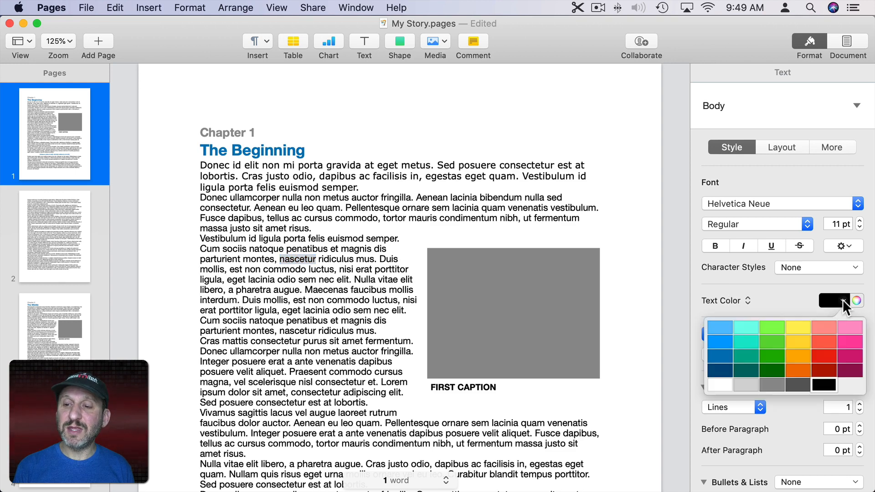
pyautogui.click(824, 356)
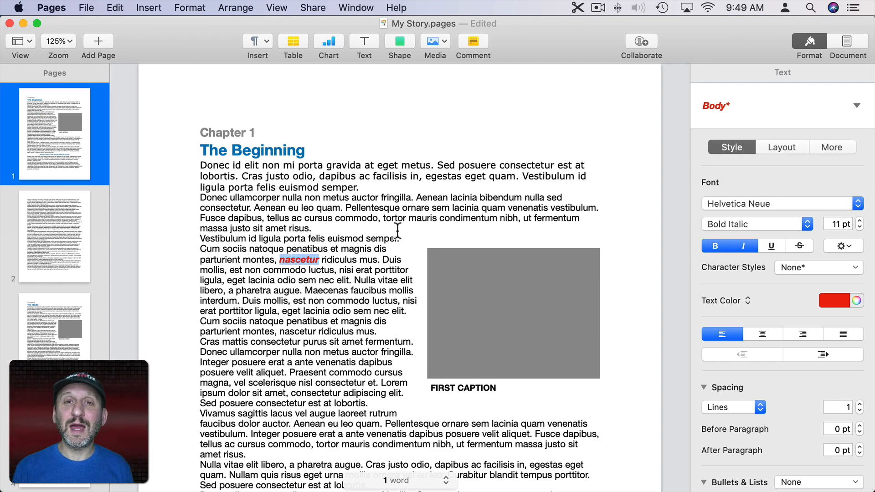
pyautogui.moveTo(201, 235)
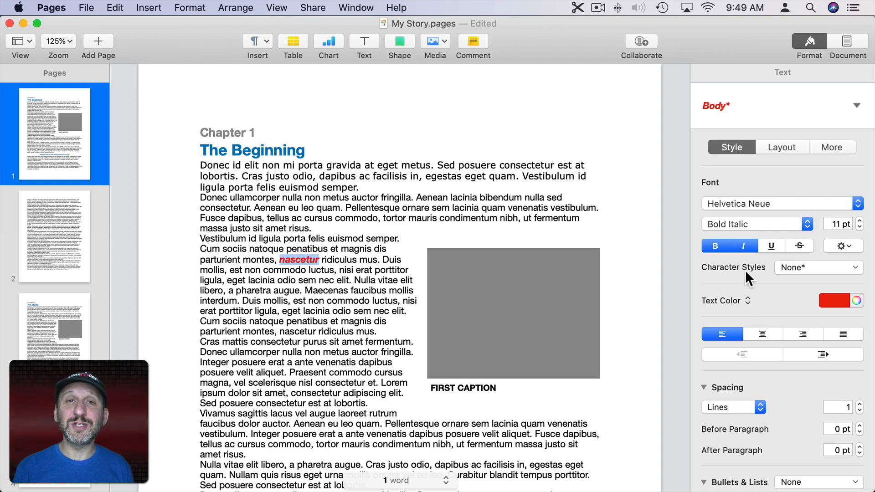
pyautogui.moveTo(768, 277)
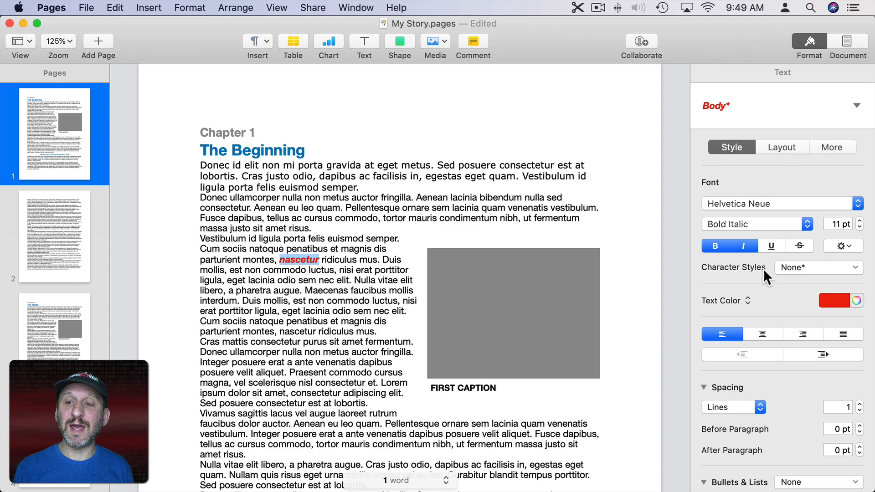
pyautogui.click(818, 268)
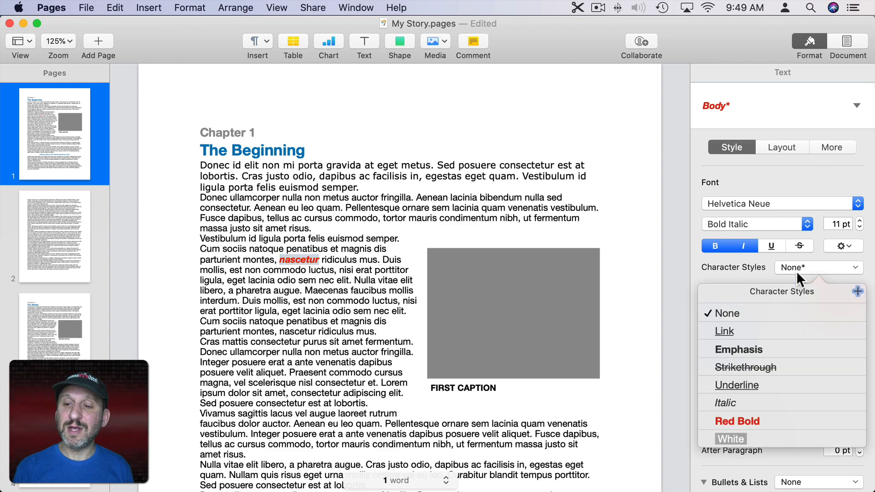
pyautogui.moveTo(752, 376)
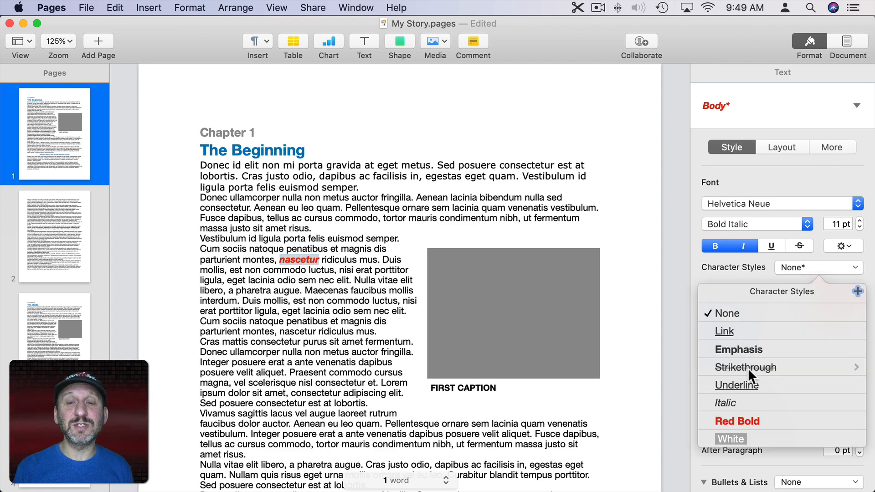
pyautogui.moveTo(765, 275)
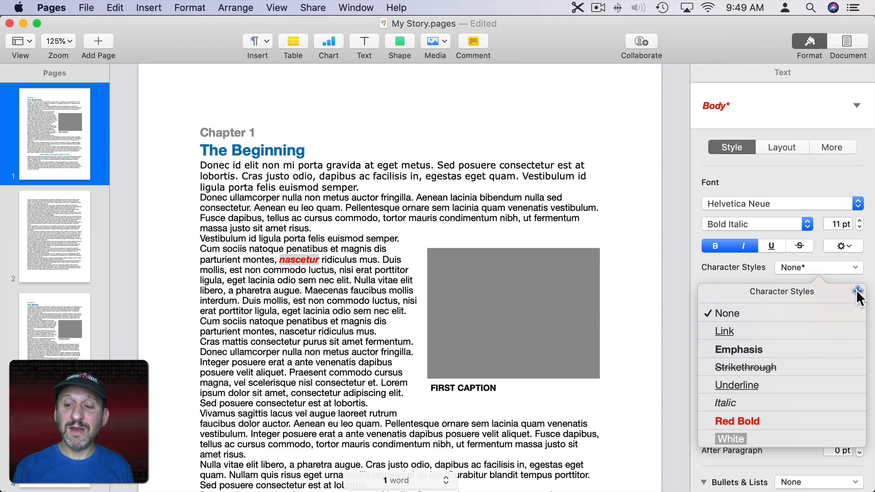
# Create the Special character style from the formatted word 'nascetur'
pyautogui.click(856, 292)
pyautogui.write('Special')
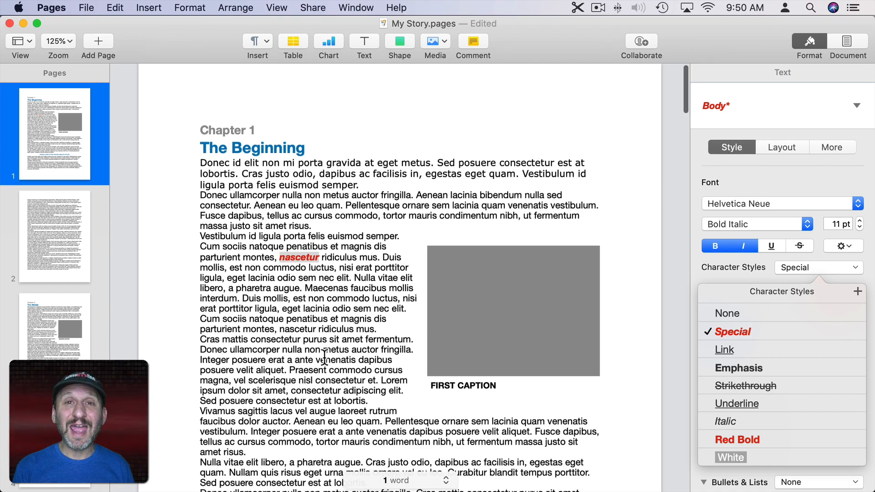
# Apply the Special style to 'Vestibulum' and 'penatibus' on page 2, then update Special
pyautogui.scroll(-3)
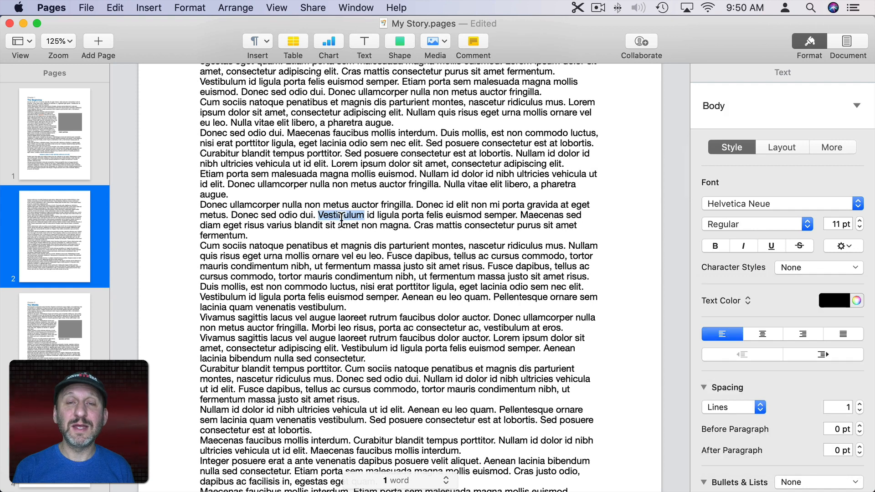
pyautogui.click(818, 268)
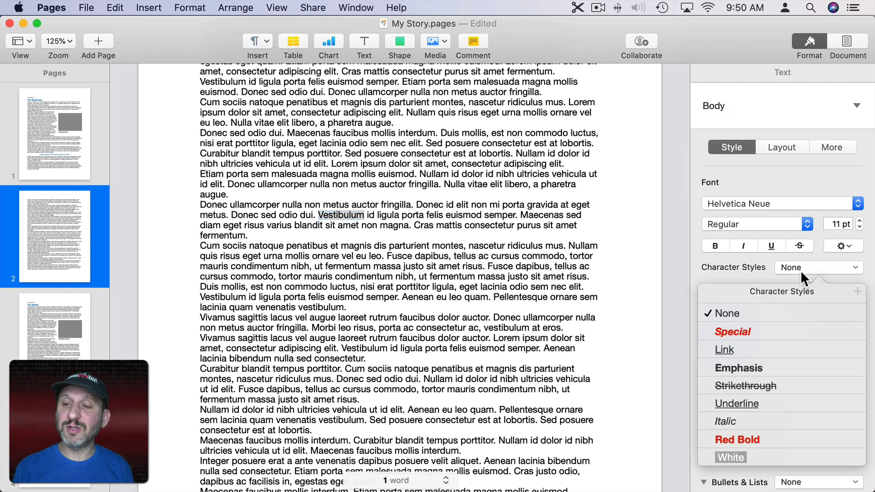
pyautogui.moveTo(741, 337)
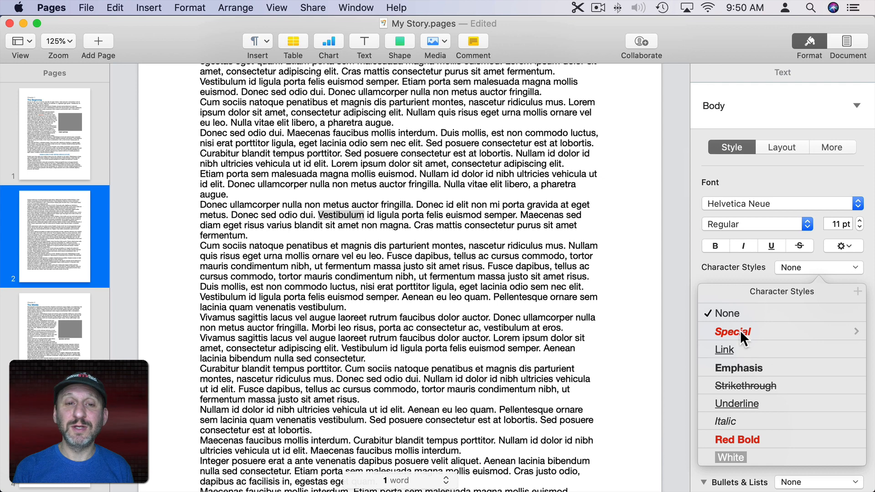
pyautogui.click(733, 332)
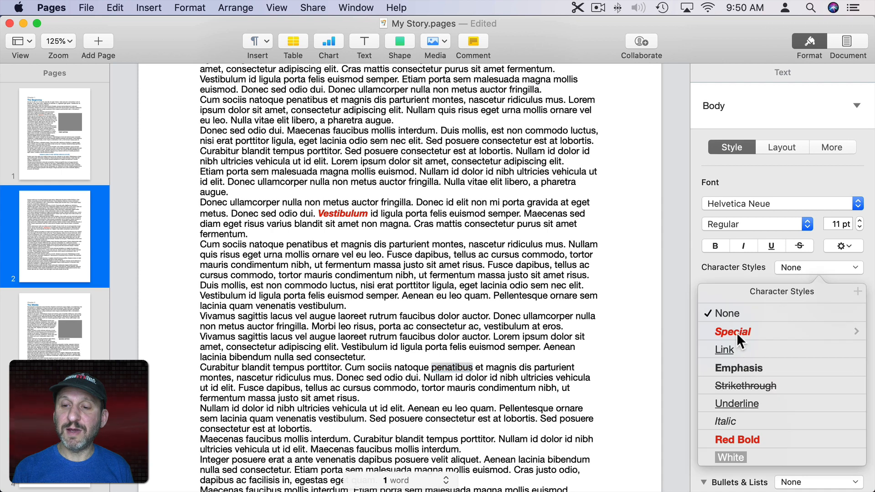
pyautogui.click(732, 332)
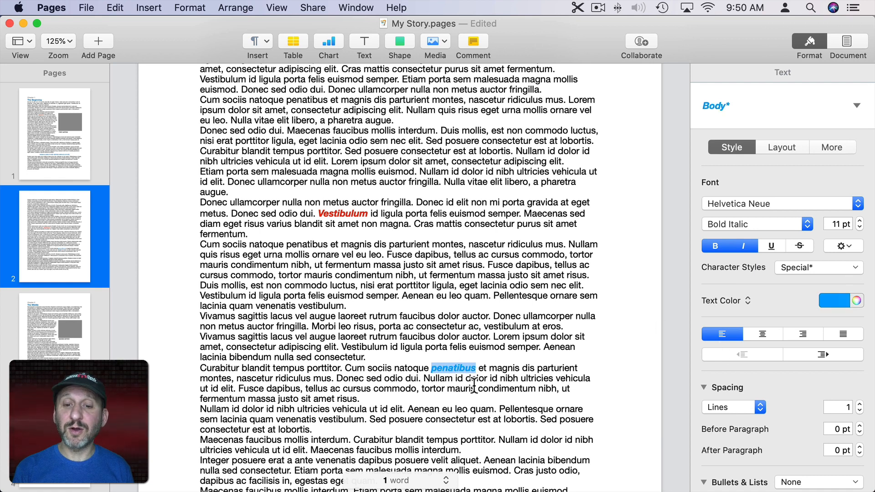
pyautogui.moveTo(764, 292)
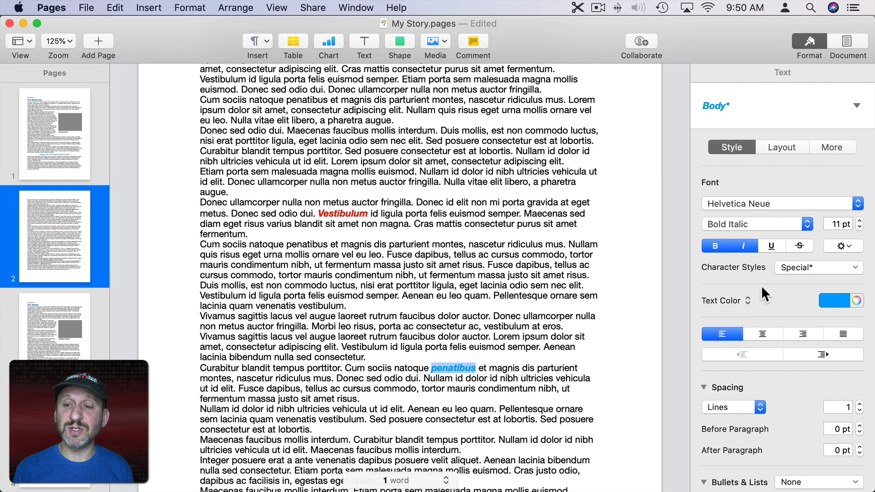
pyautogui.click(818, 268)
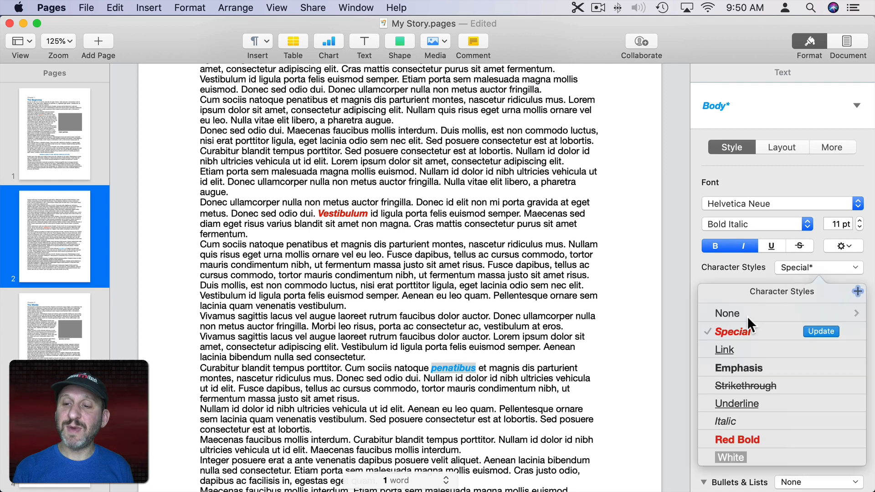
pyautogui.moveTo(809, 310)
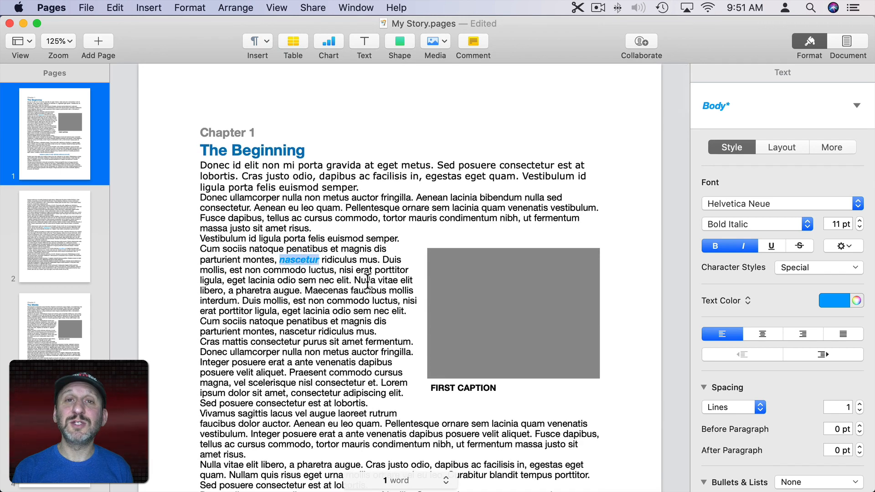
pyautogui.moveTo(751, 325)
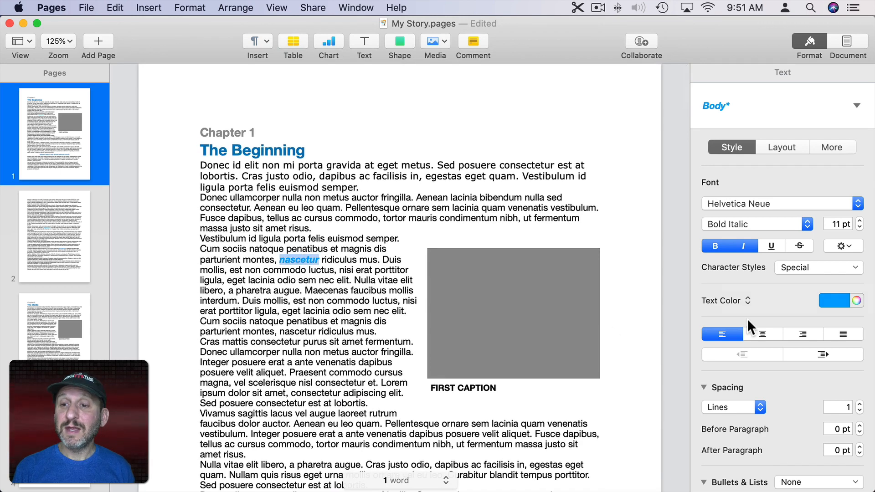
pyautogui.moveTo(815, 278)
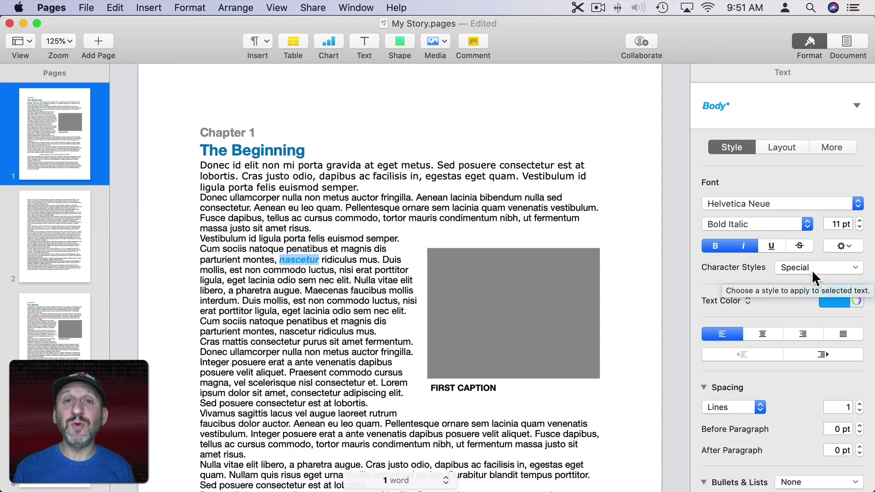
# Scroll back to page 1 to see 'nascetur' now bold italic blue
pyautogui.scroll(-3)
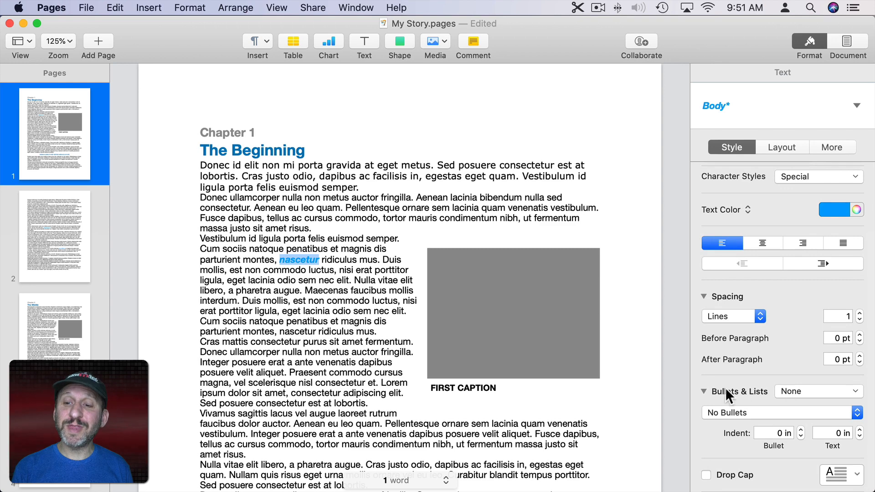
# Show the paragraph styles list with rename and delete options for a heading
pyautogui.click(818, 392)
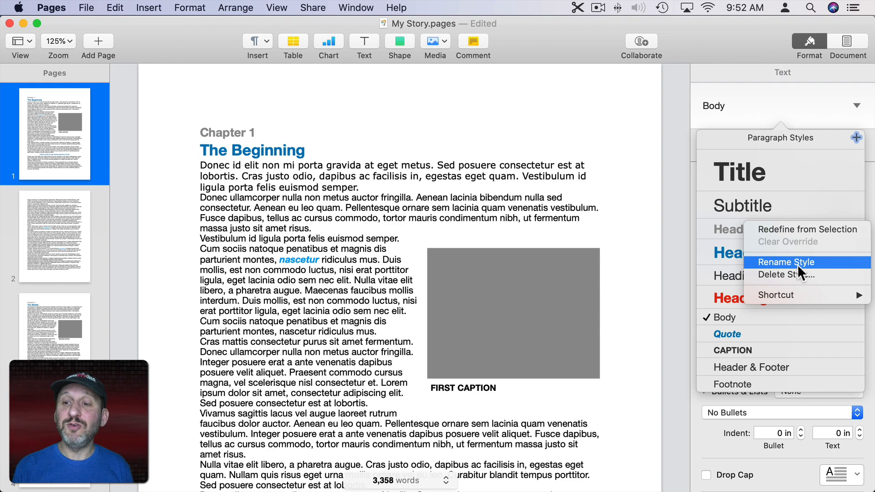
pyautogui.moveTo(798, 281)
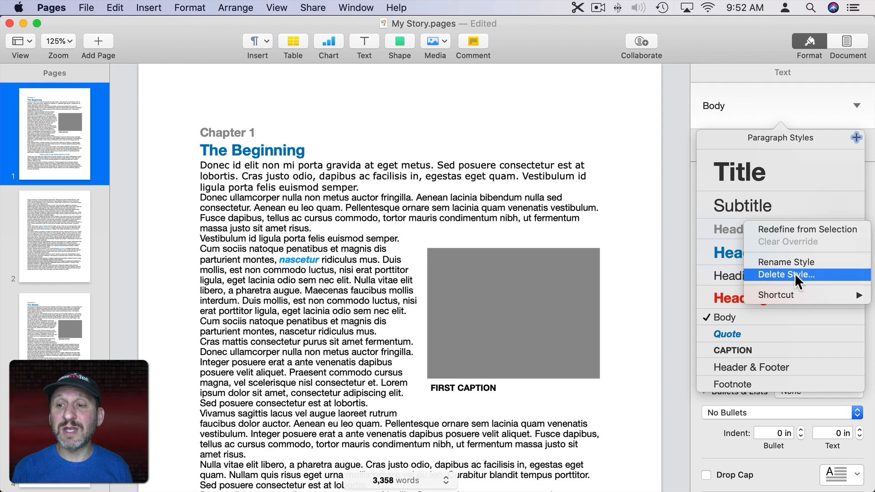